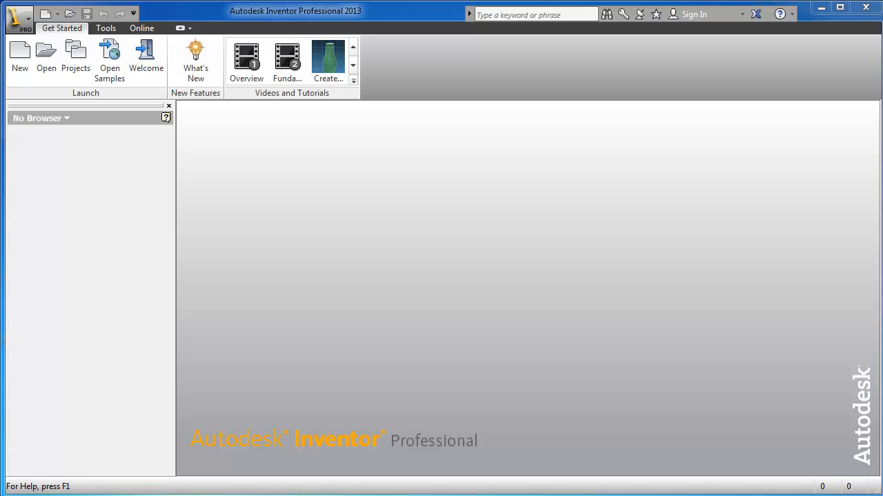
mouse_move(845, 462)
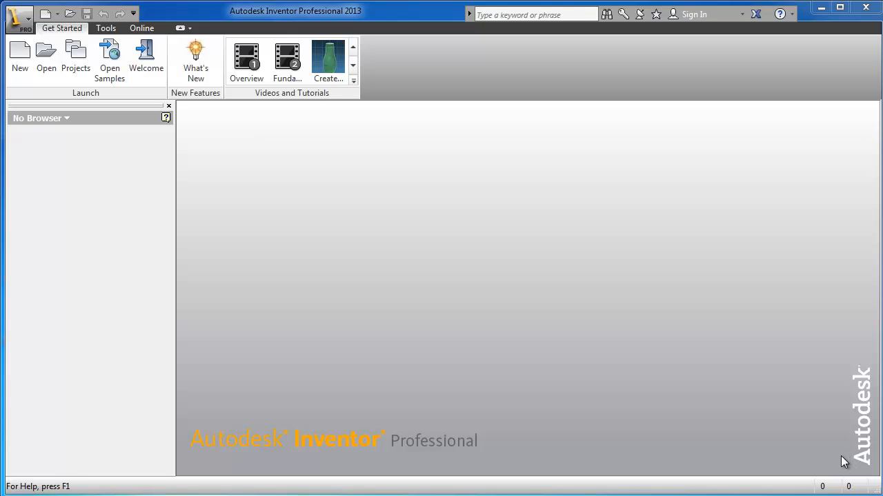
mouse_move(810, 295)
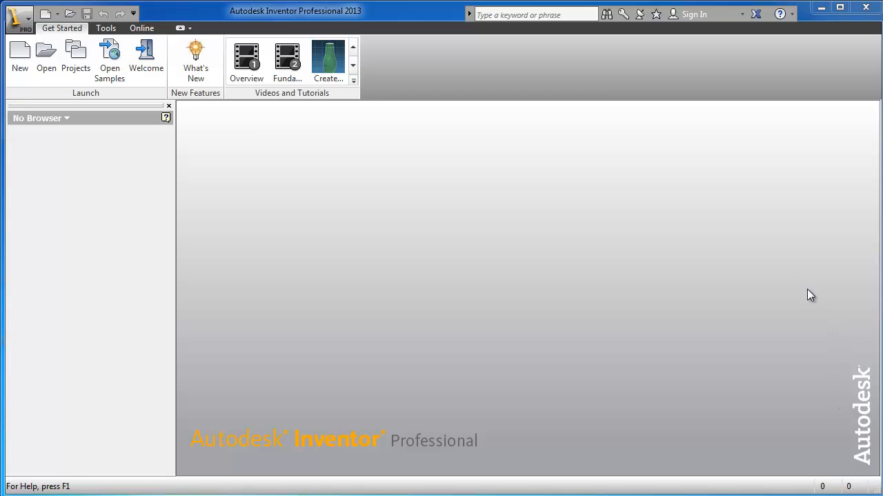
mouse_move(802, 223)
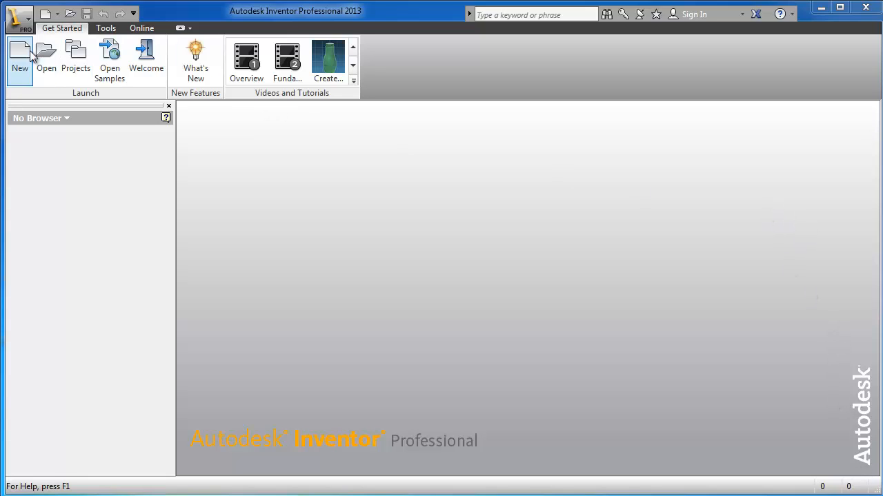
Start a new part from the Metric Standard (mm).ipt template
click(19, 58)
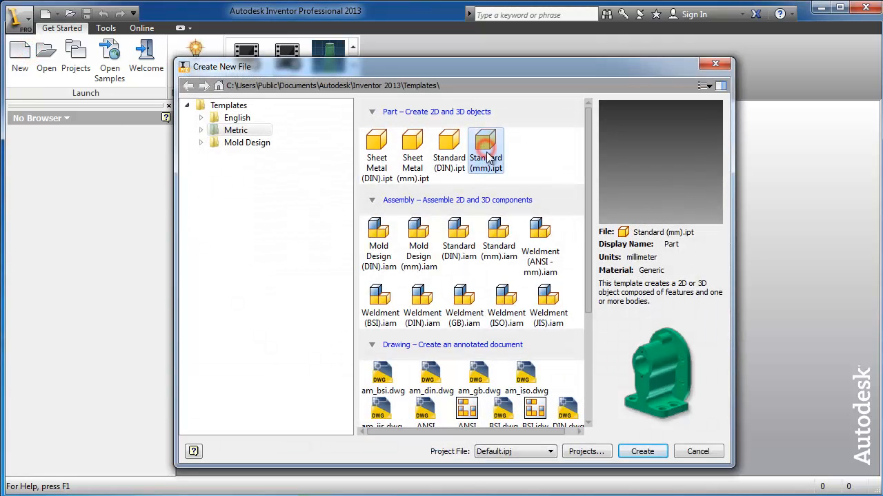
click(642, 451)
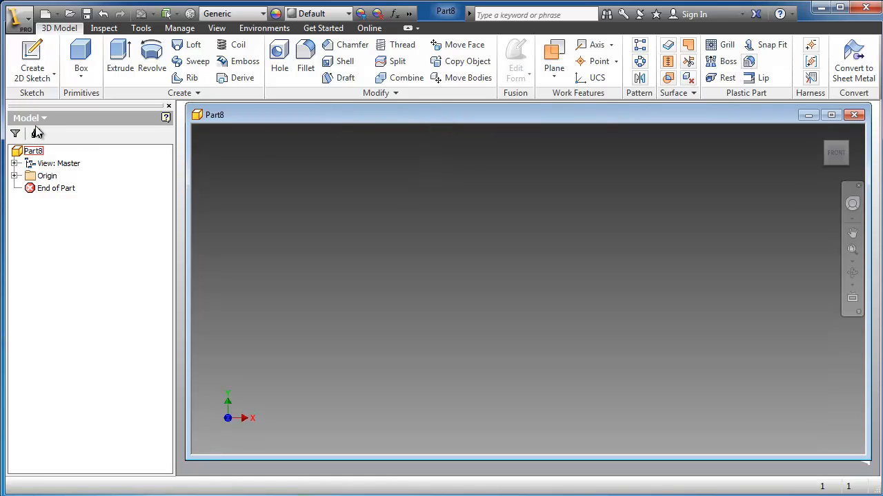
Expand Origin in the browser and highlight the YZ, XZ and XY planes in turn
click(47, 176)
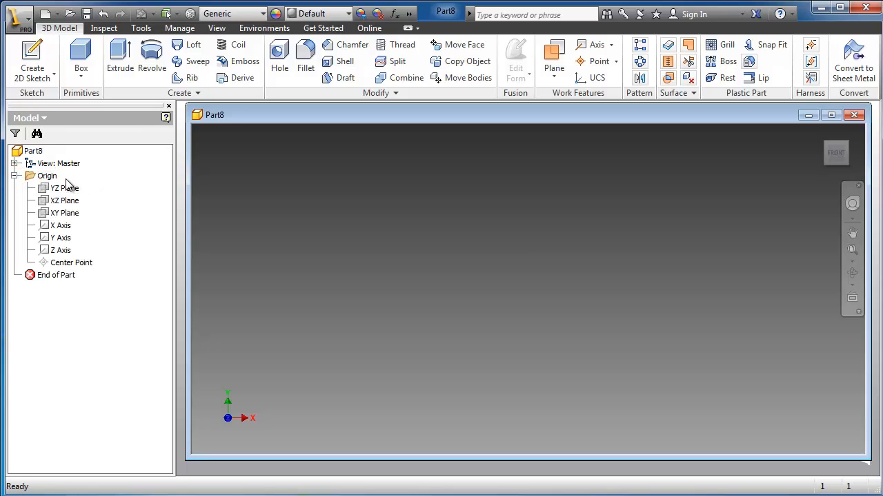
click(65, 200)
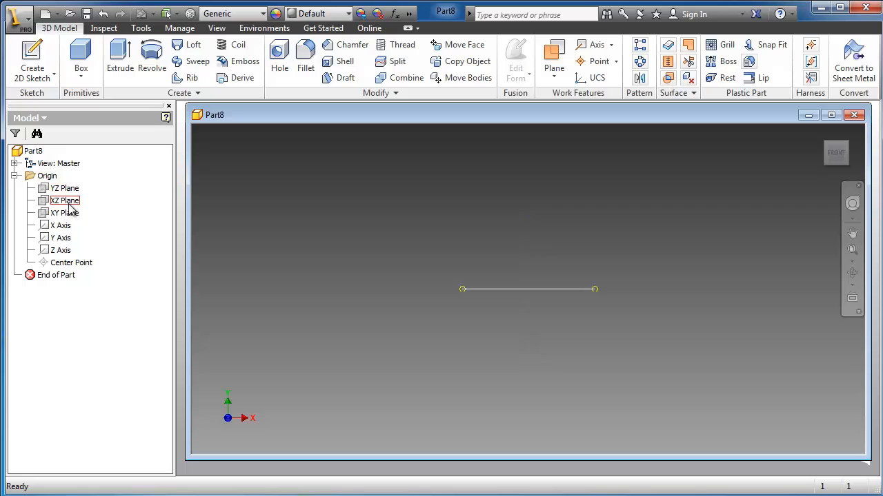
click(65, 189)
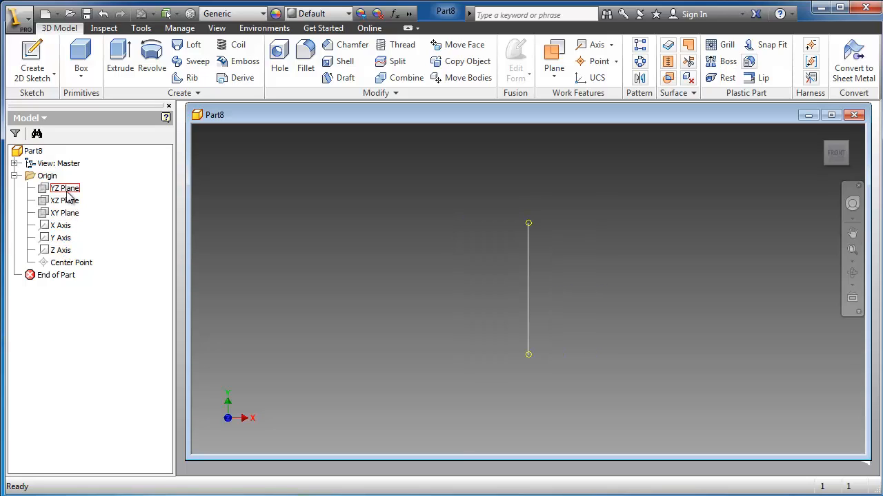
click(64, 201)
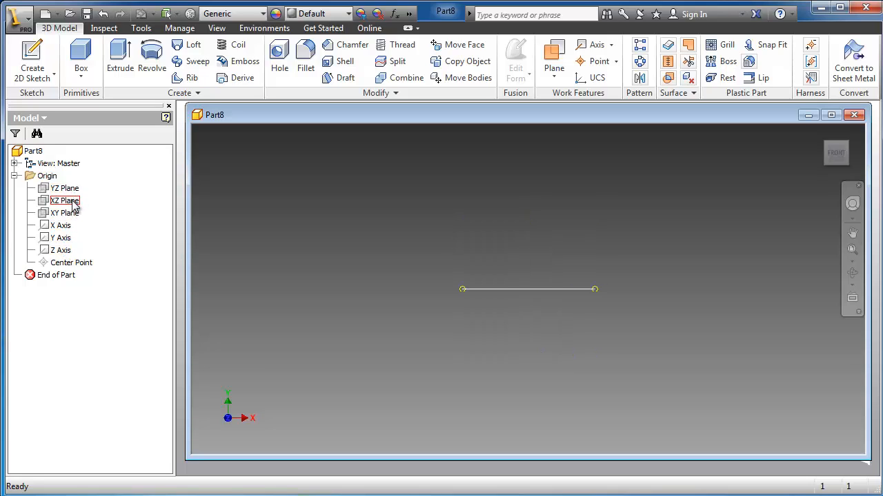
click(65, 212)
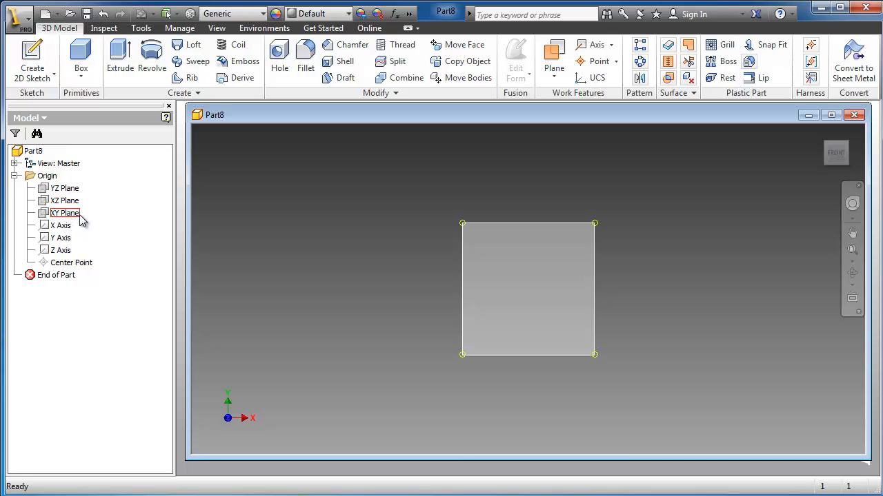
click(60, 226)
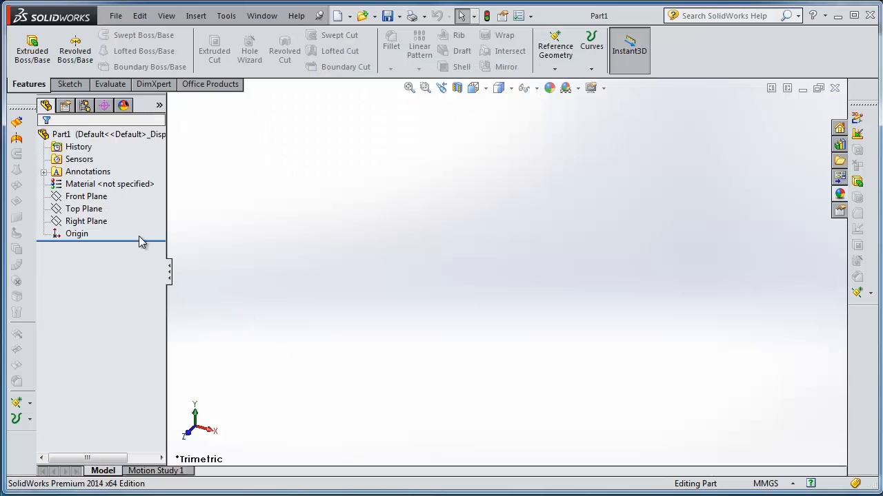
click(86, 220)
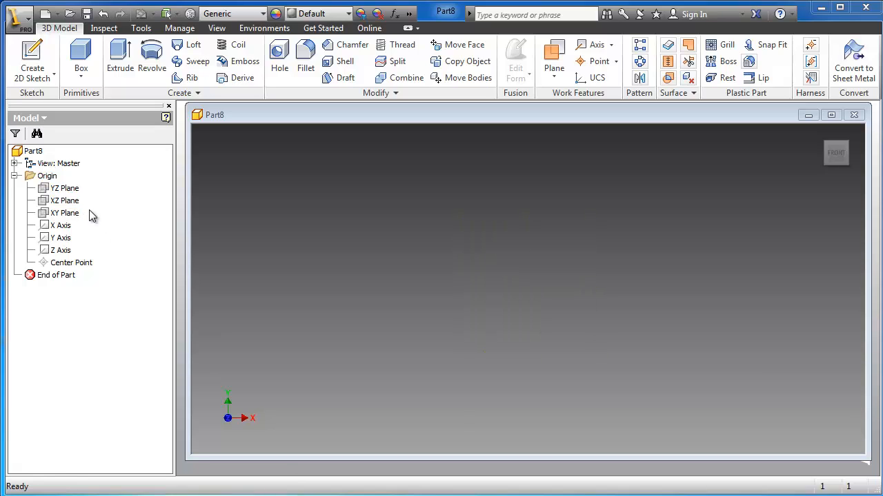
mouse_move(67, 221)
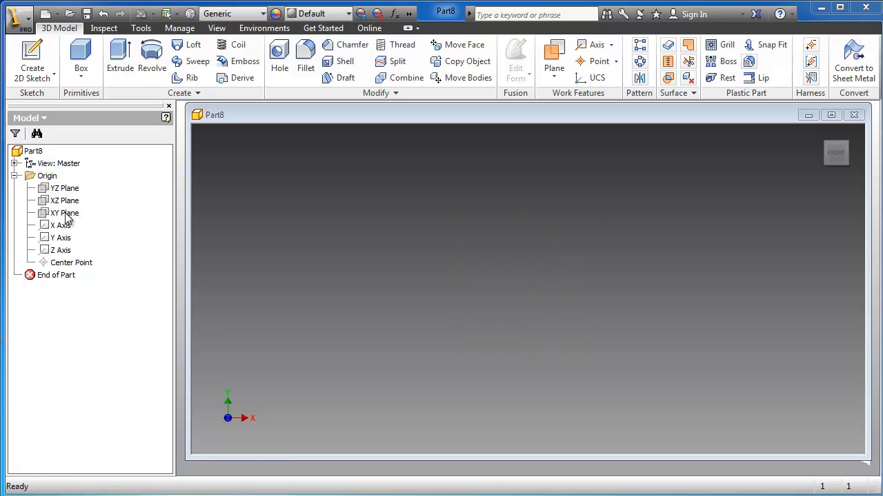
Select the XY Plane in the Model browser as the sketch location
click(65, 212)
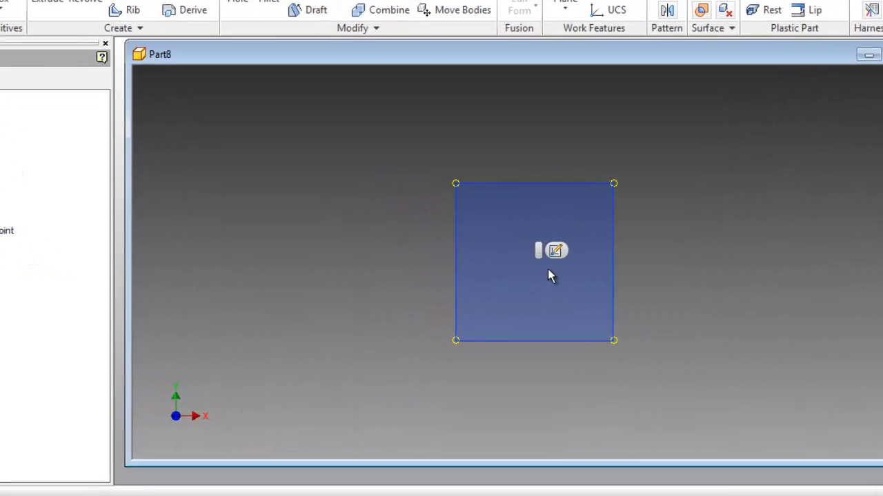
mouse_move(559, 249)
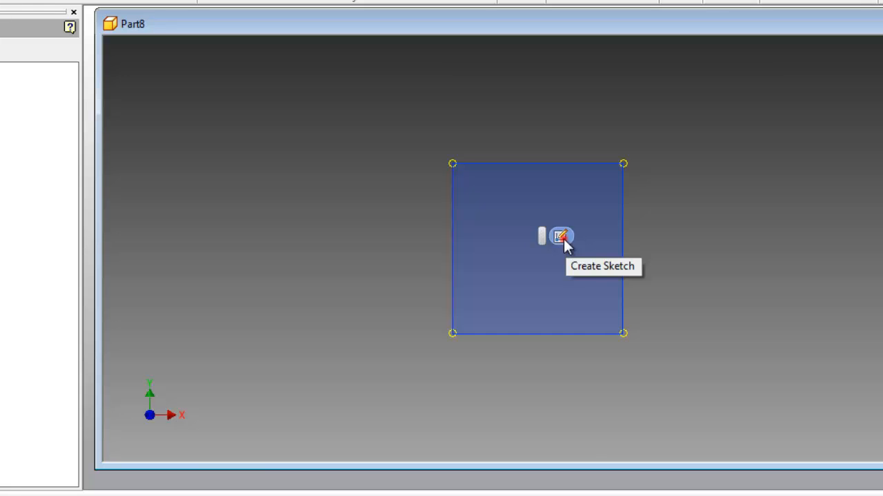
Create Sketch1 on the selected XY plane
click(562, 236)
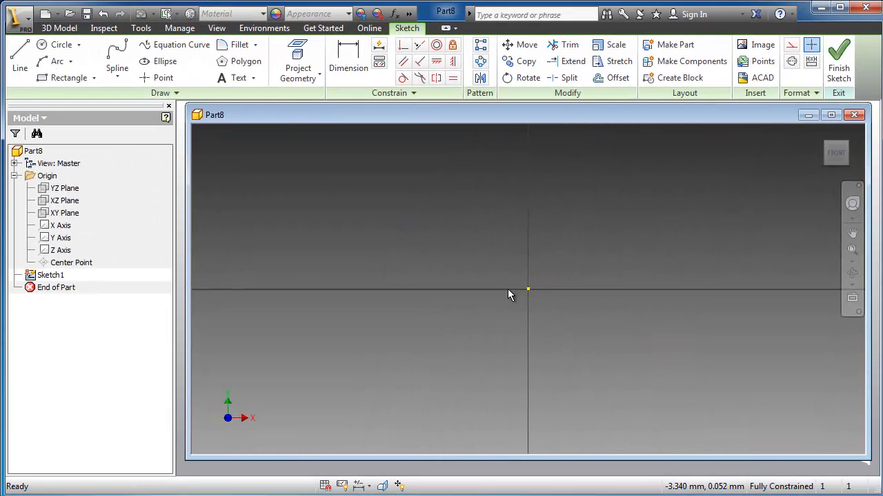
mouse_move(596, 300)
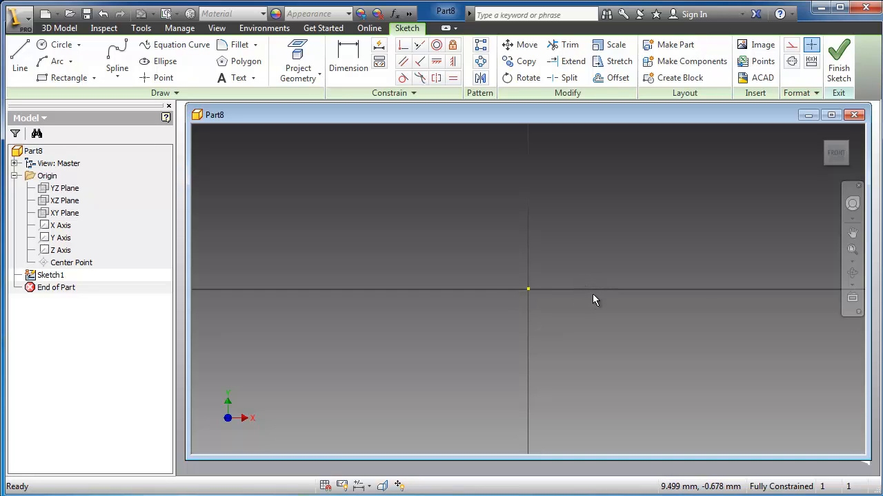
mouse_move(587, 254)
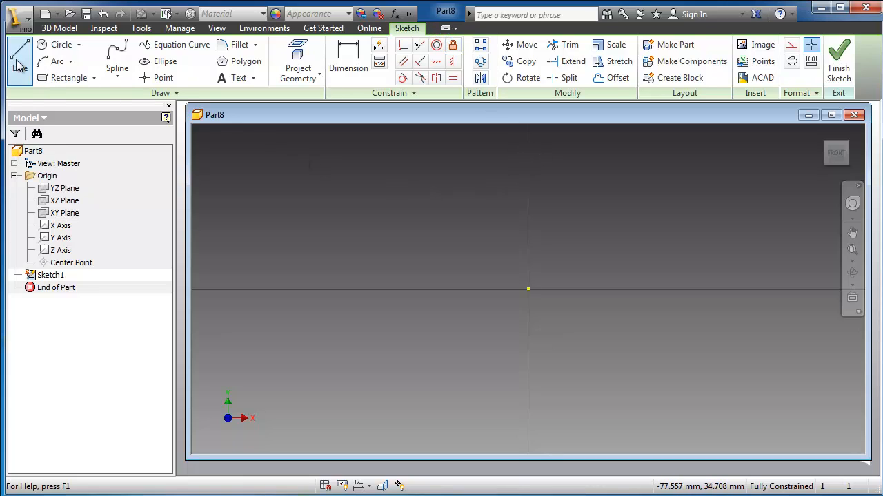
mouse_move(175, 44)
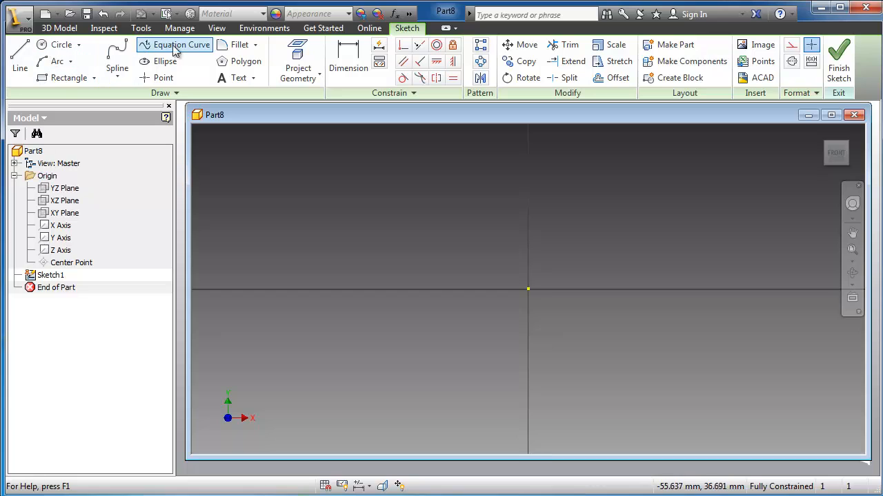
mouse_move(56, 61)
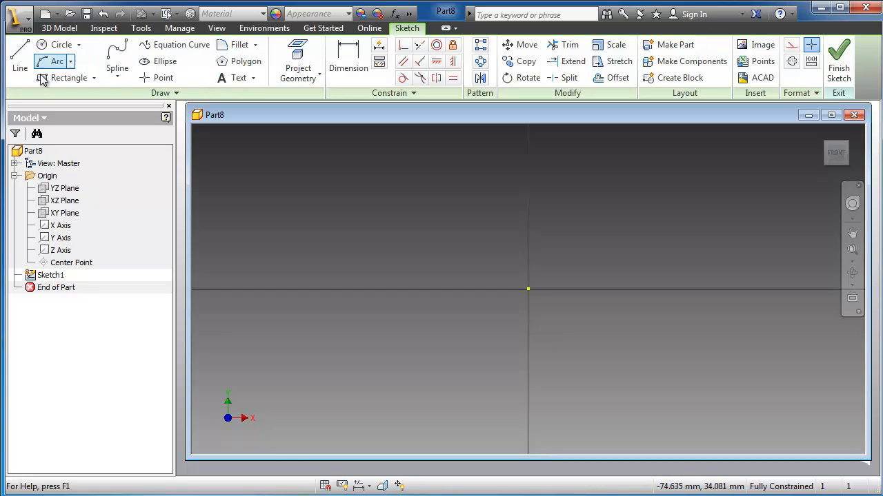
Draw a five-line open profile from the origin ending with a short upward leg
click(19, 59)
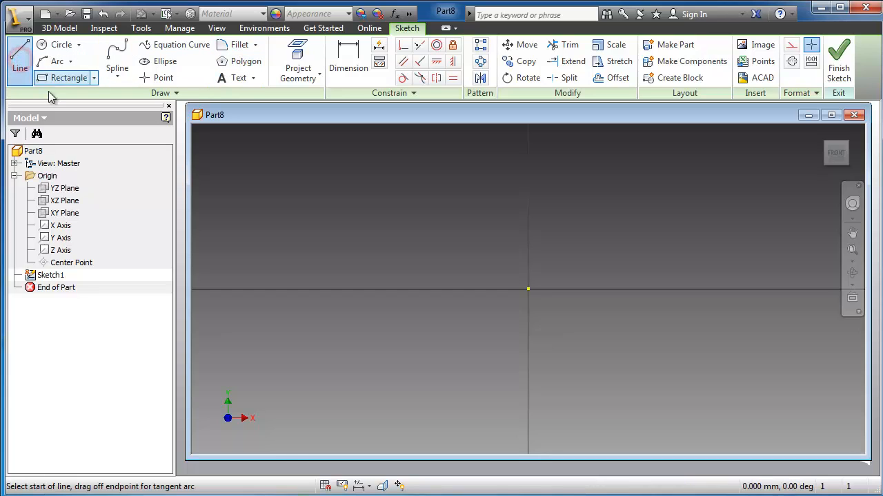
mouse_move(366, 247)
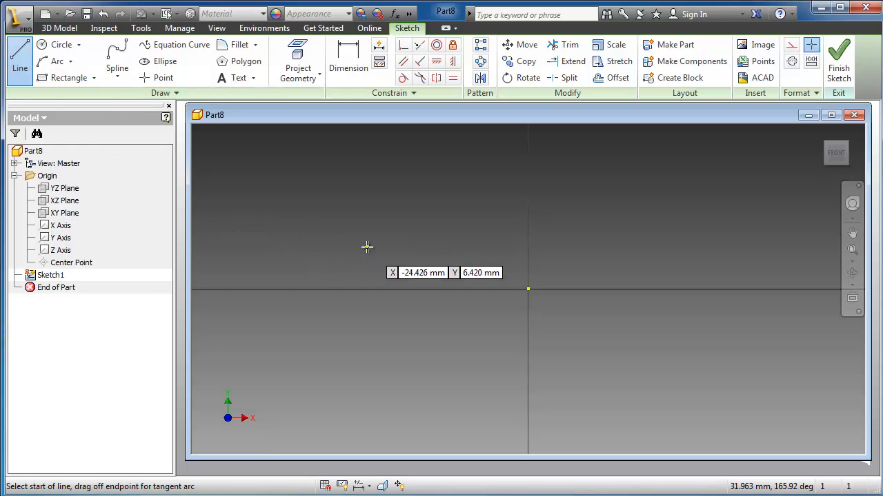
mouse_move(438, 249)
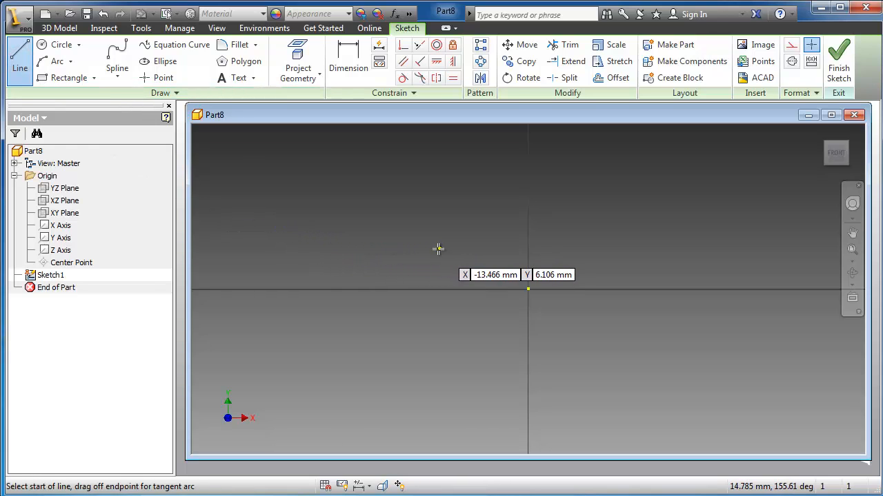
mouse_move(337, 237)
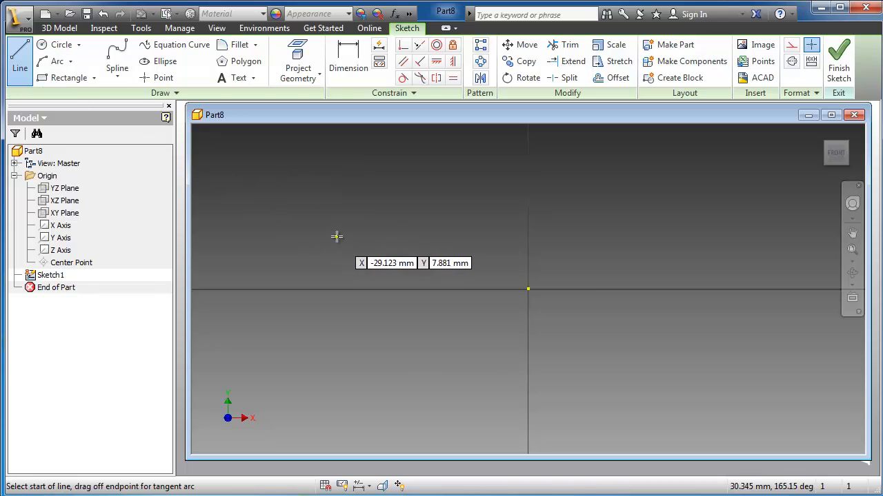
mouse_move(384, 245)
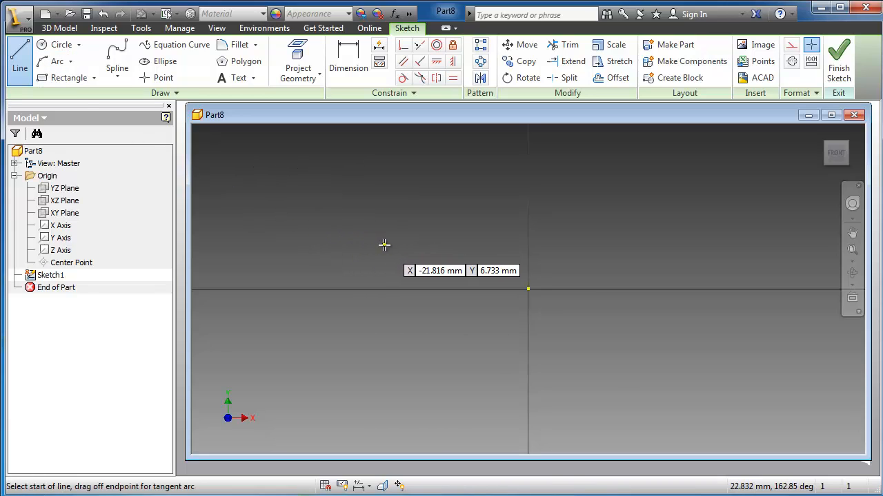
mouse_move(528, 288)
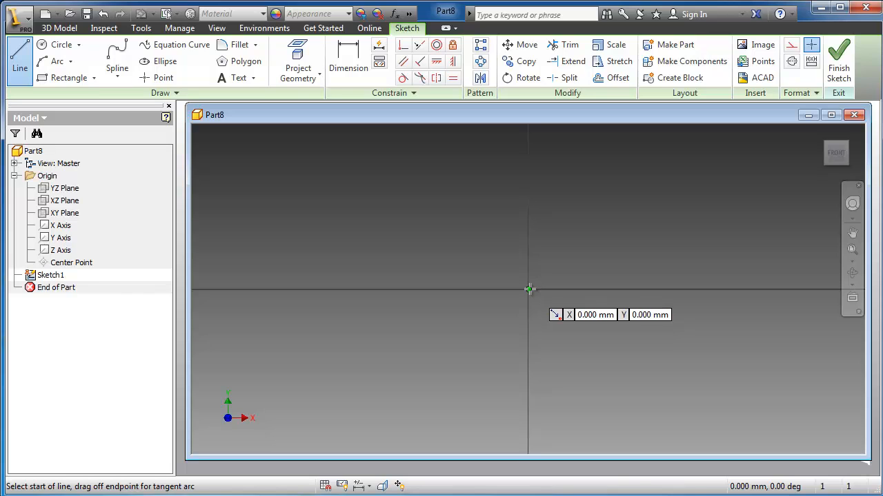
click(527, 288)
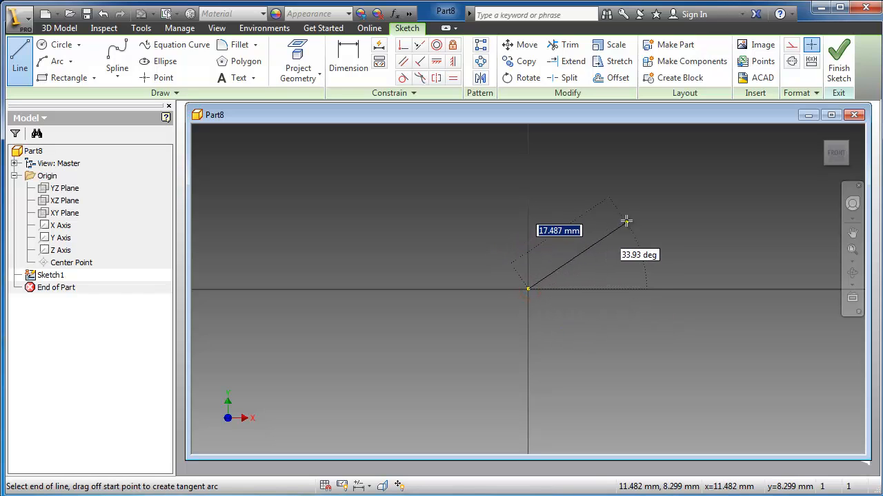
mouse_move(626, 199)
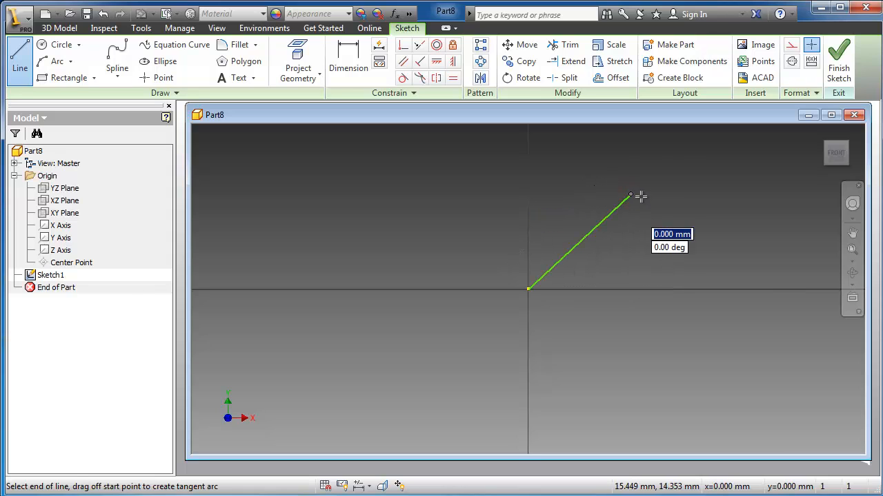
mouse_move(703, 193)
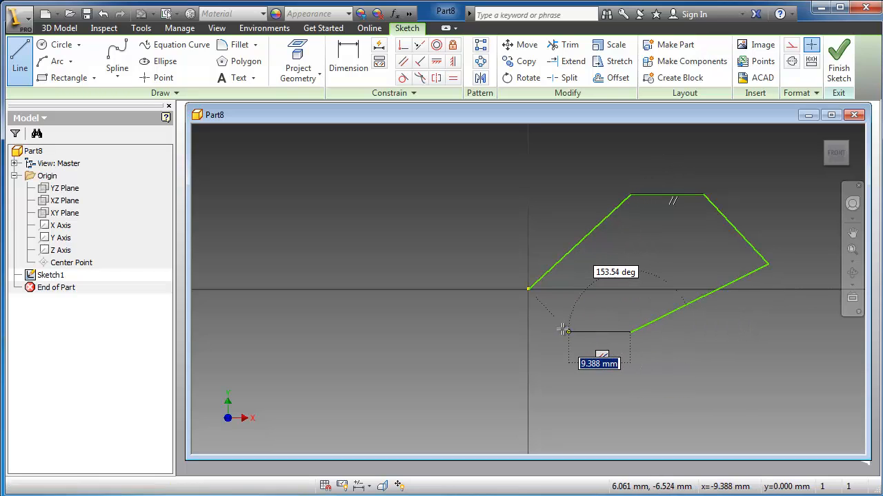
click(556, 331)
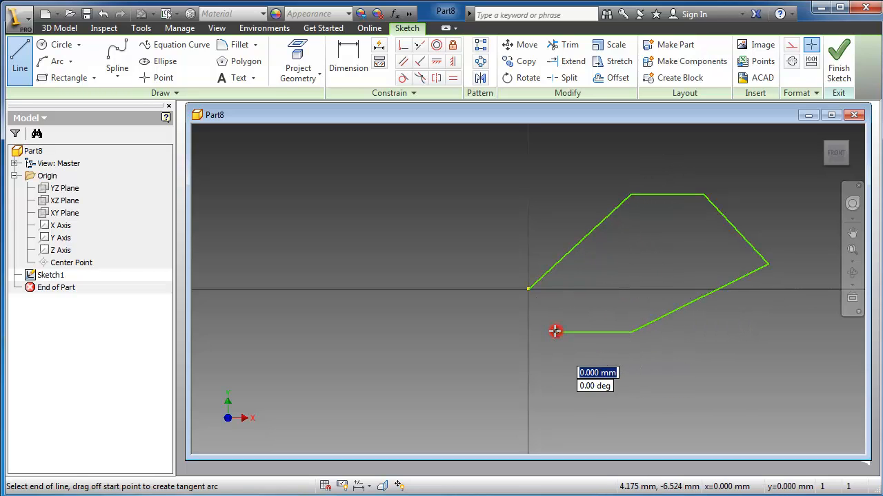
mouse_move(549, 324)
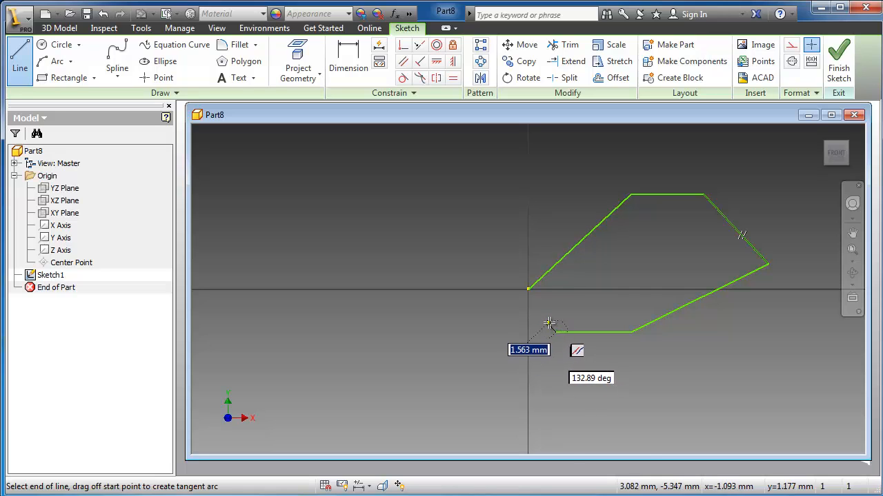
mouse_move(562, 338)
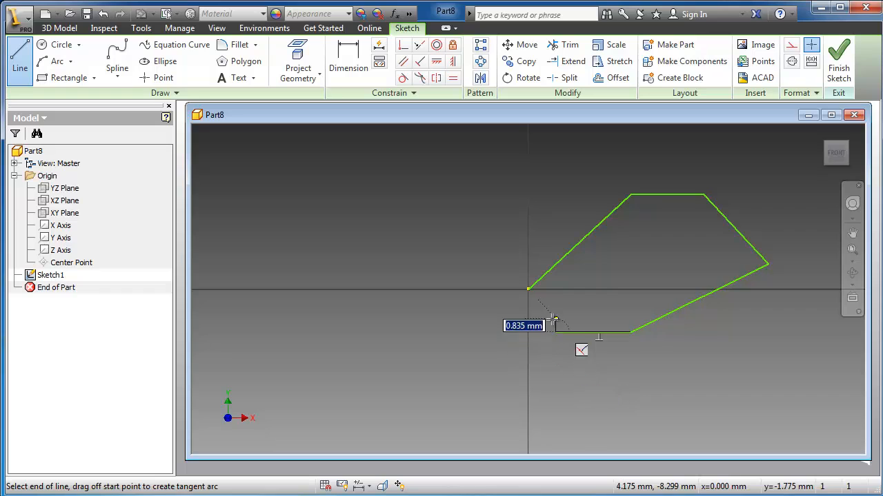
click(555, 321)
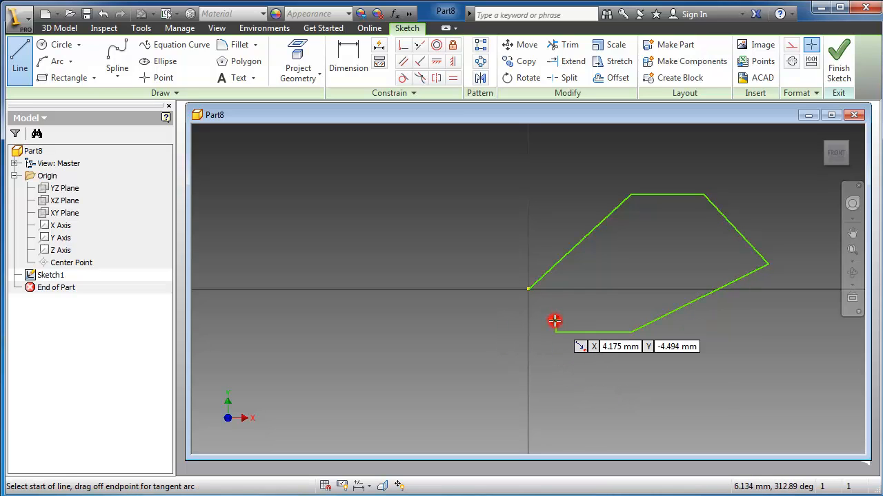
Start a second stepped line profile upper-left of the origin
click(556, 321)
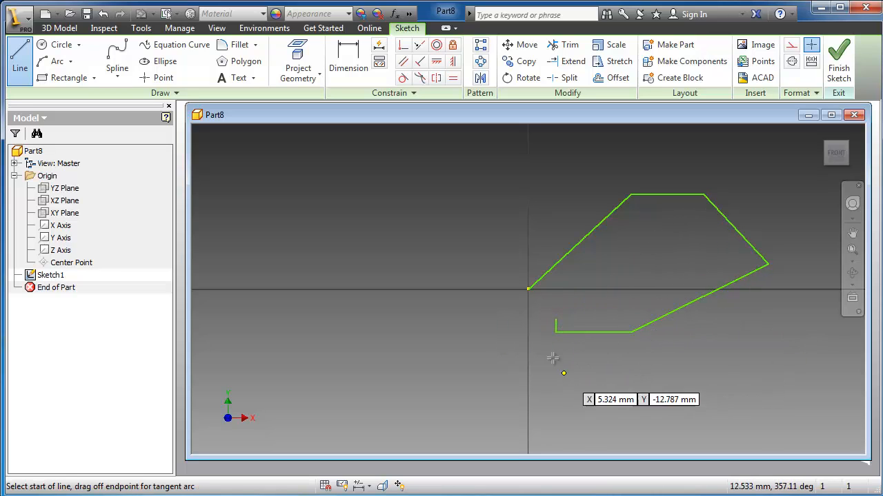
mouse_move(490, 443)
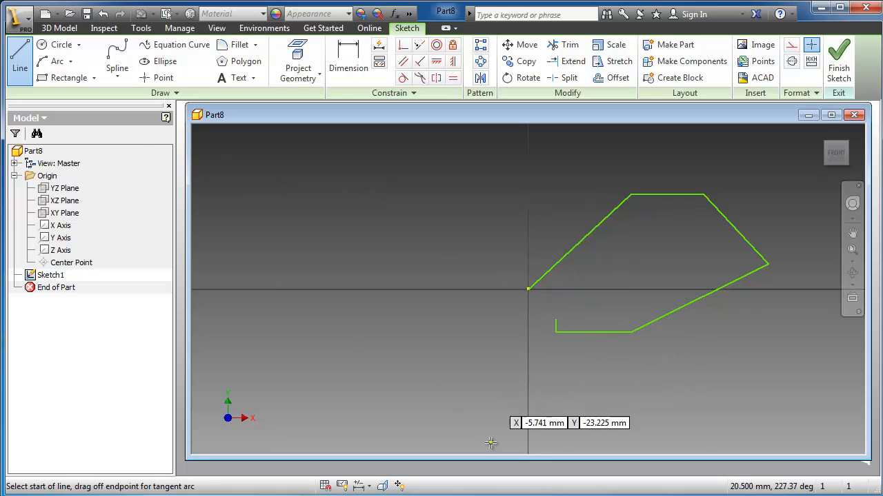
mouse_move(556, 354)
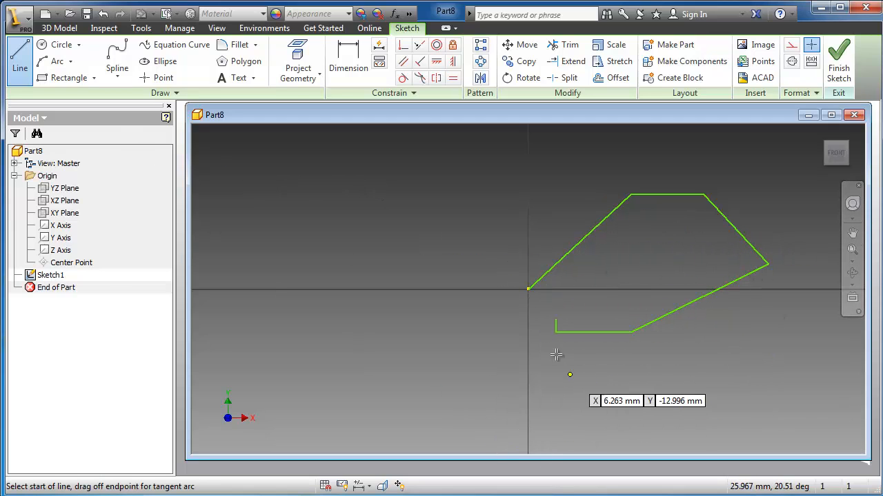
mouse_move(313, 201)
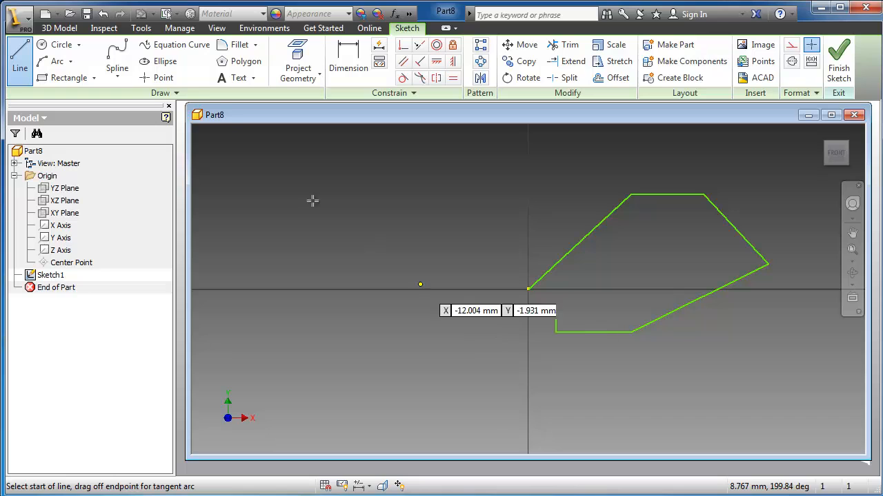
mouse_move(318, 184)
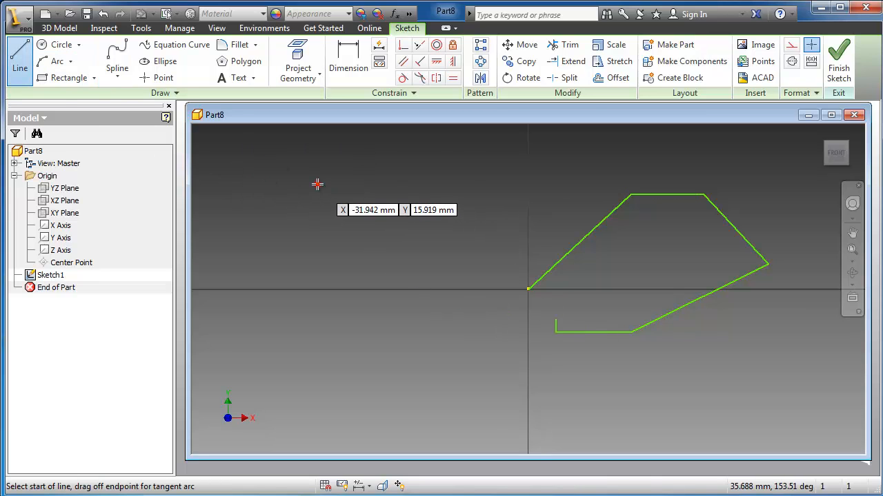
click(318, 184)
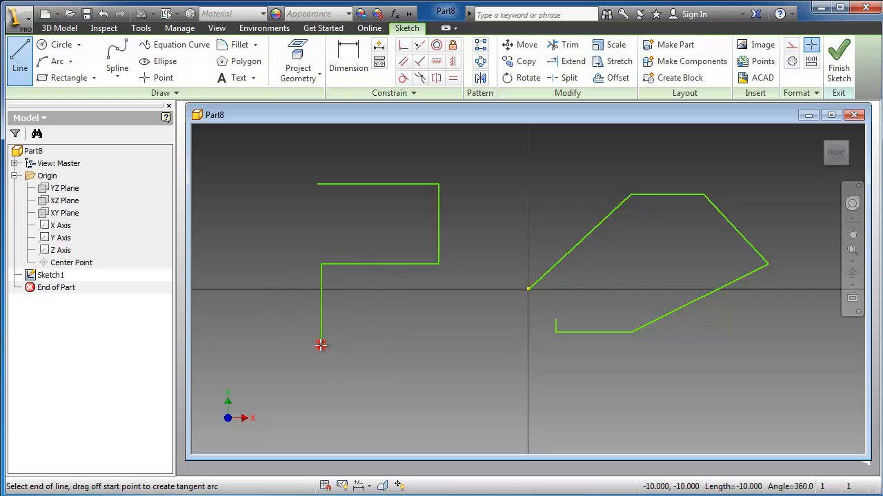
mouse_move(279, 224)
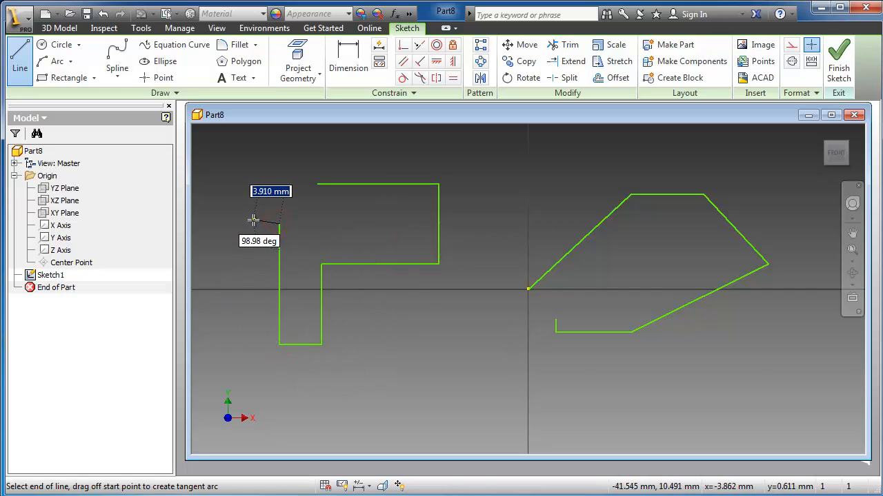
mouse_move(236, 207)
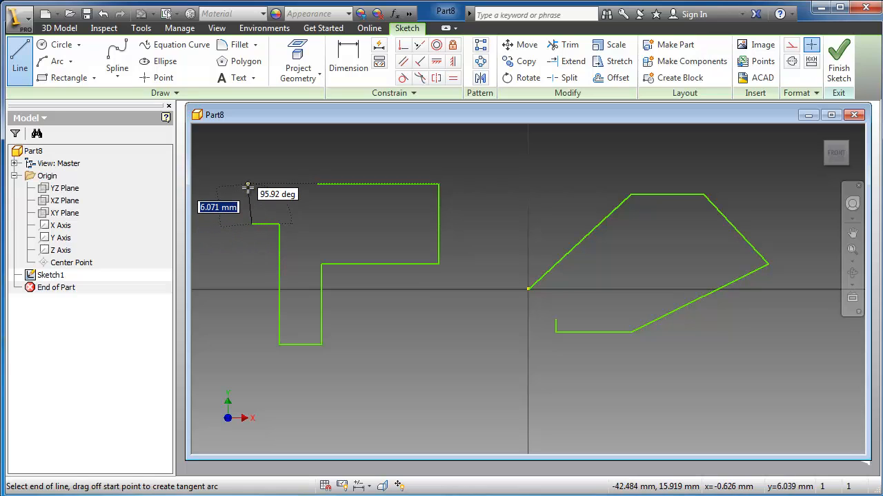
Finish the stepped profile's last leg and end the Line command via OK
right_click(248, 187)
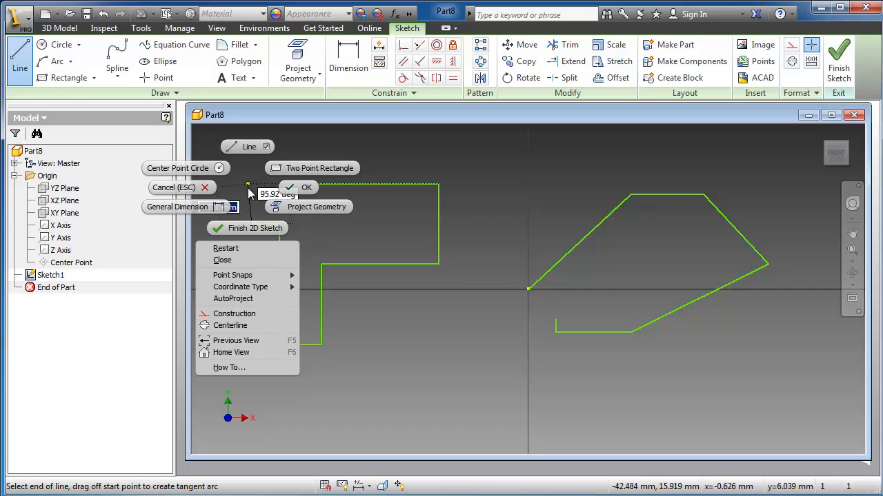
mouse_move(187, 188)
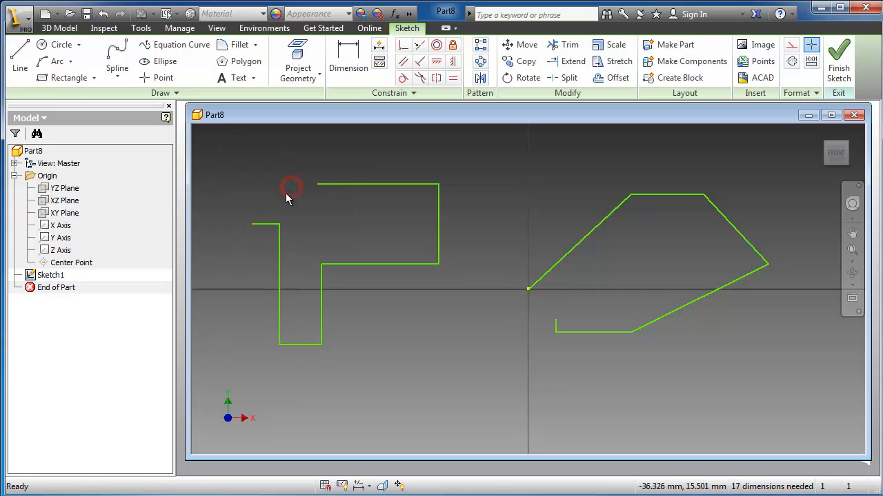
mouse_move(300, 233)
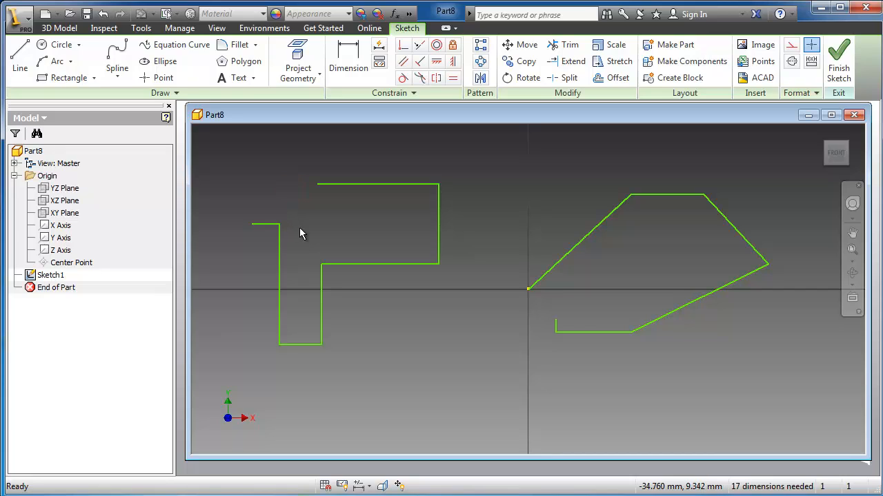
mouse_move(305, 251)
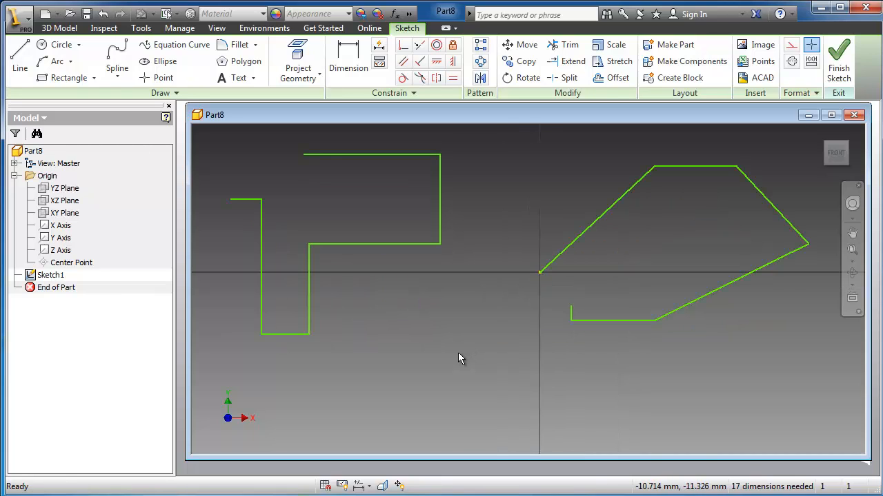
Draw a closed quadrilateral and a closed L-shaped outline, then end the line chain
click(19, 59)
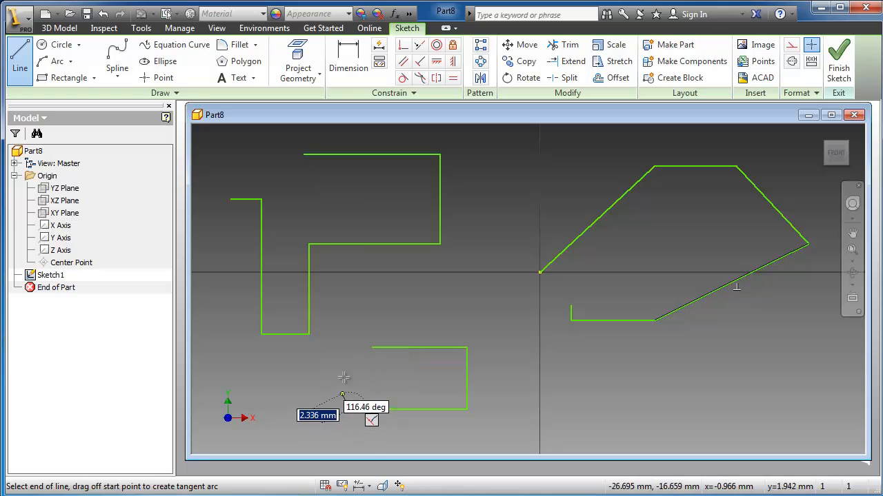
mouse_move(397, 354)
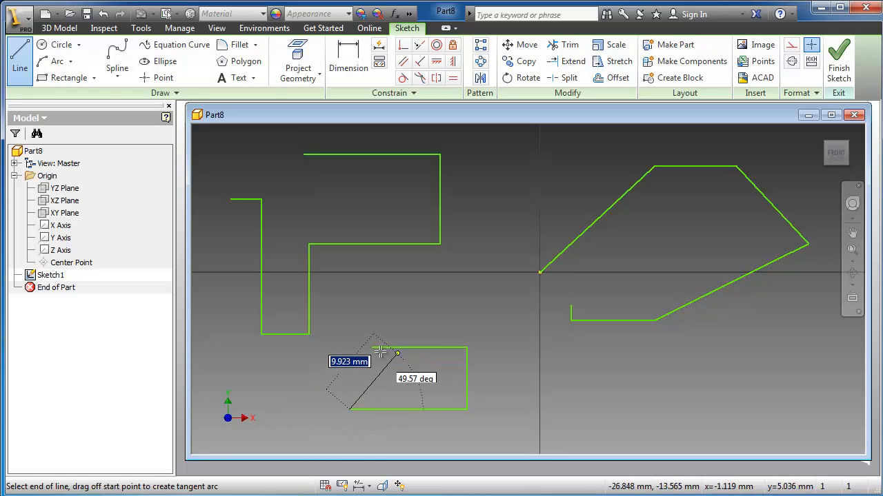
mouse_move(373, 348)
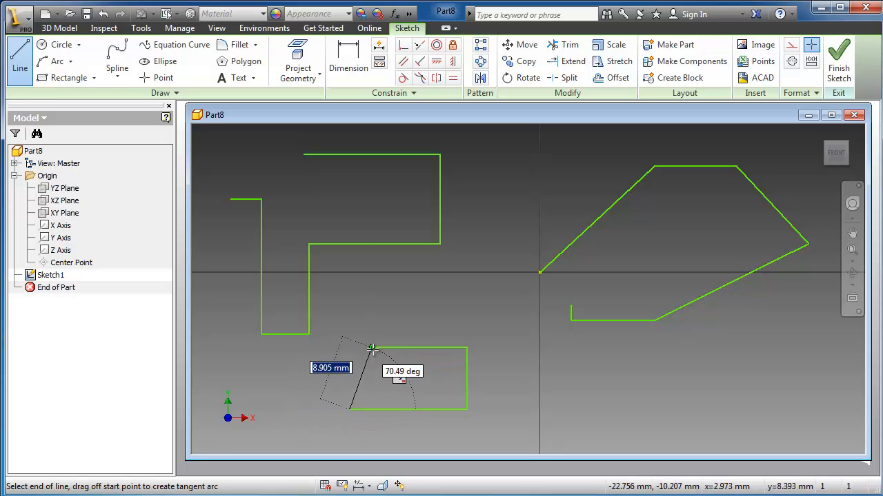
mouse_move(374, 350)
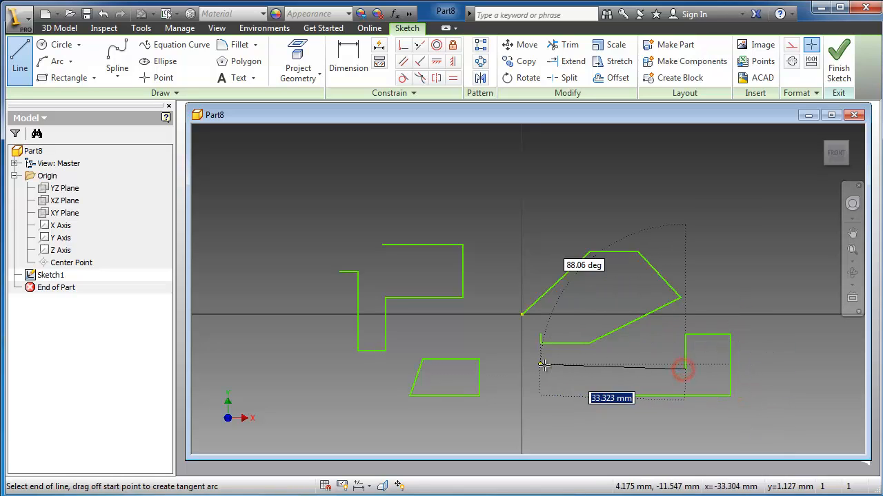
right_click(592, 371)
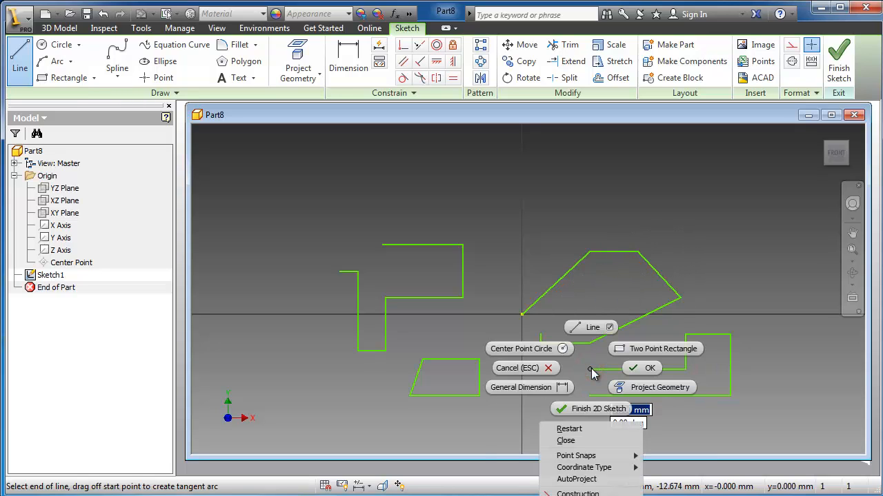
mouse_move(594, 373)
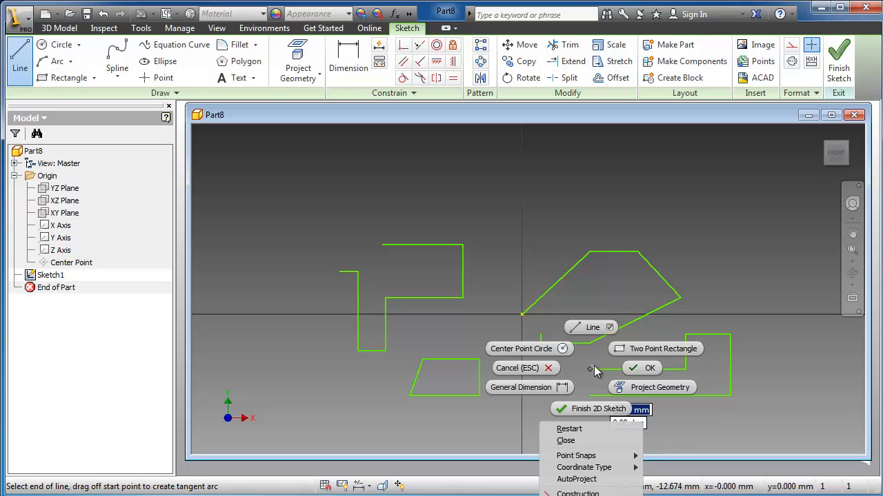
mouse_move(582, 427)
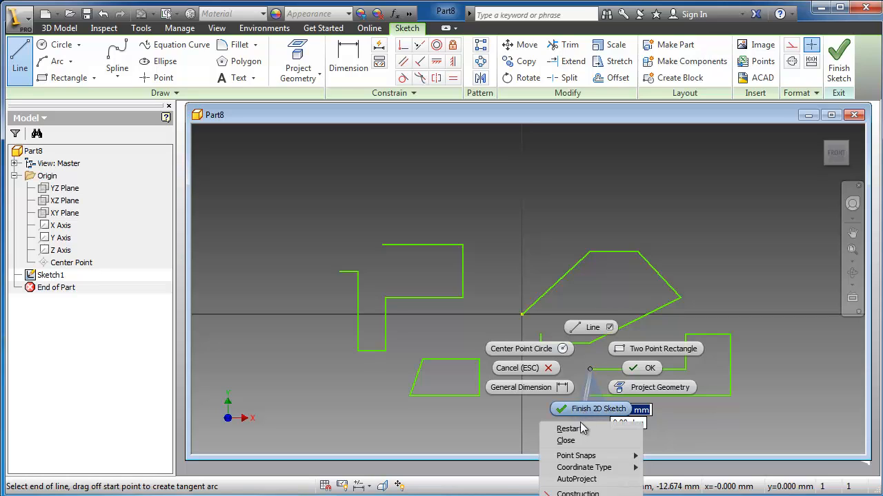
click(568, 429)
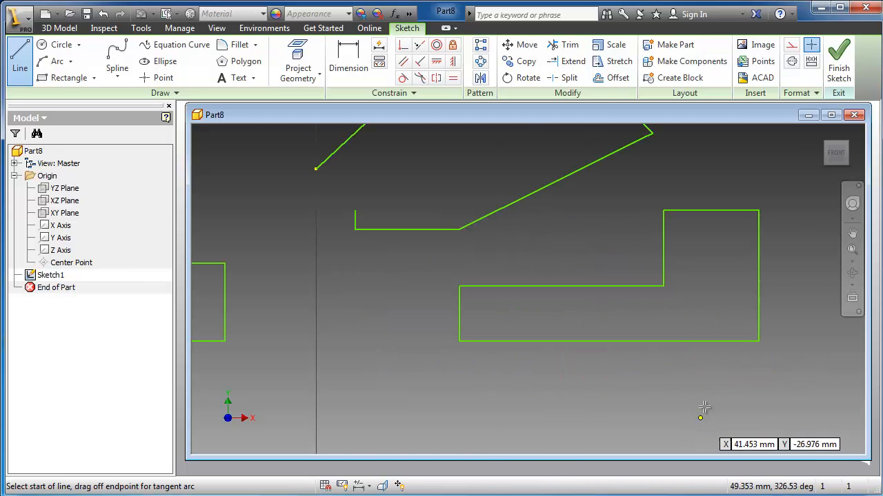
mouse_move(566, 326)
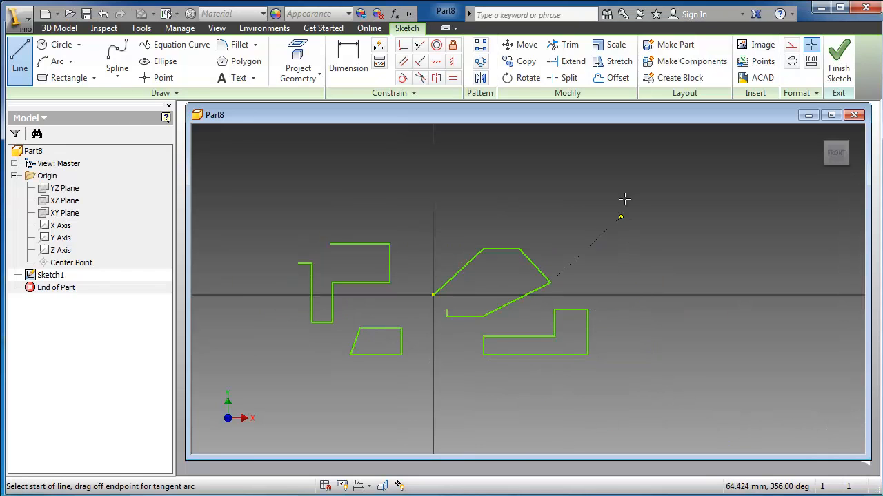
mouse_move(561, 185)
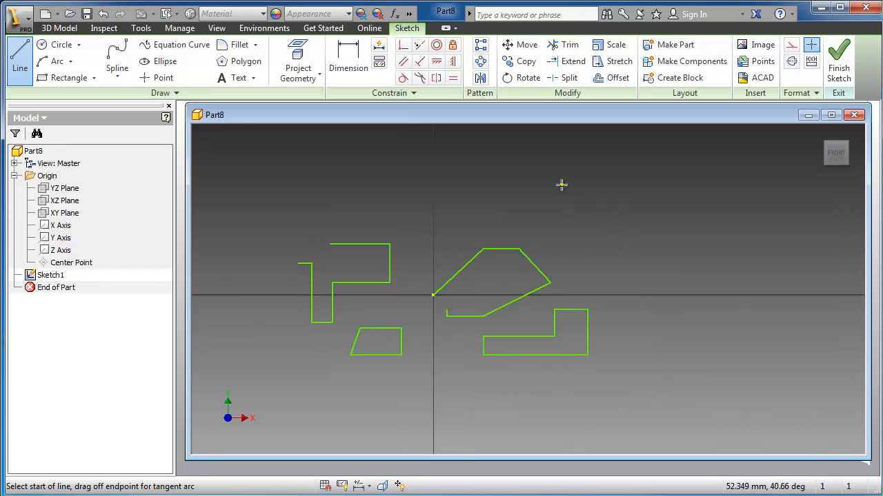
Sketch a zigzag profile in the upper right and begin an overlapping slanted profile
right_click(561, 185)
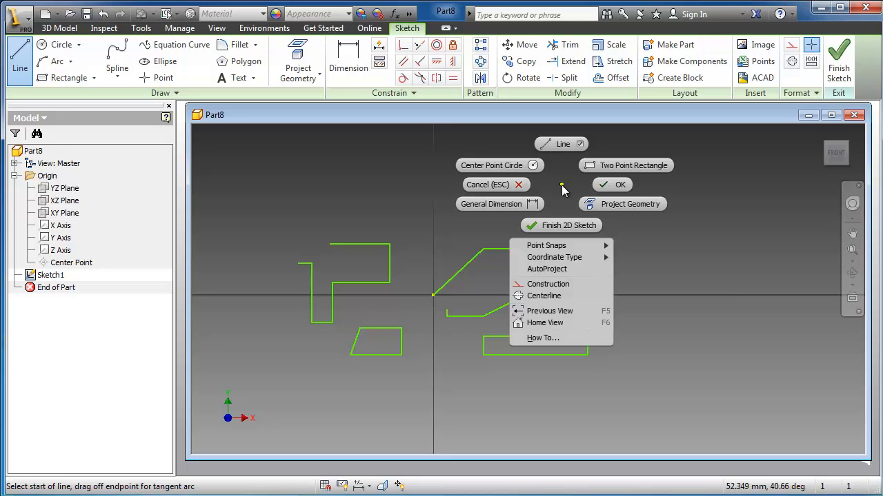
mouse_move(562, 143)
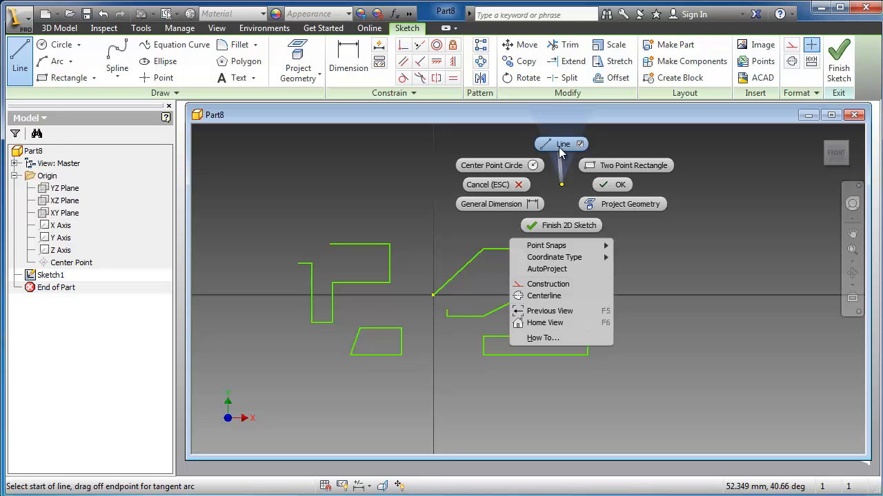
click(563, 147)
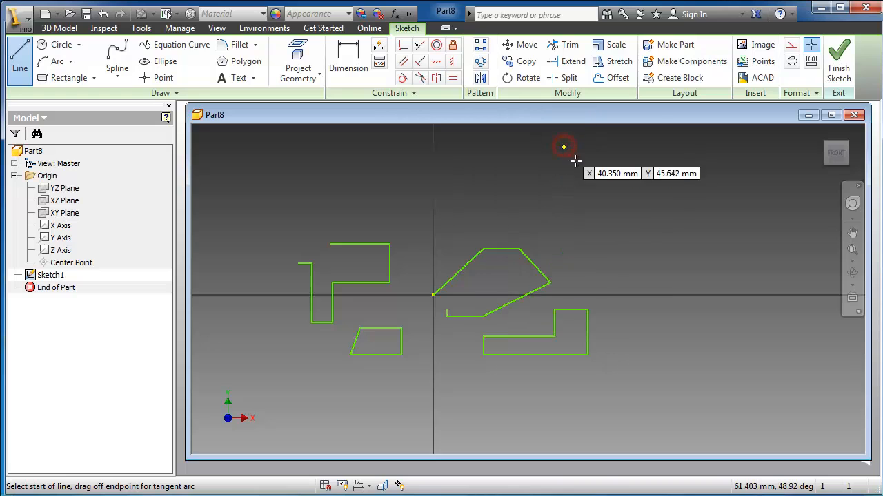
click(564, 147)
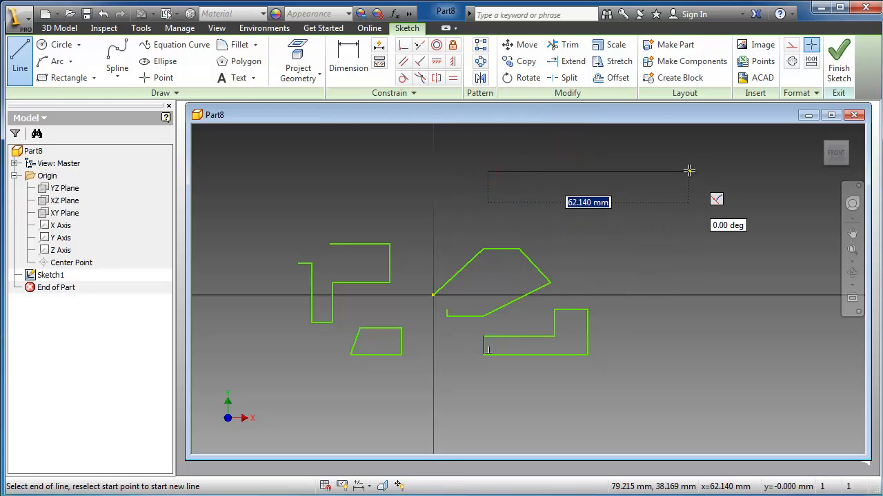
click(689, 248)
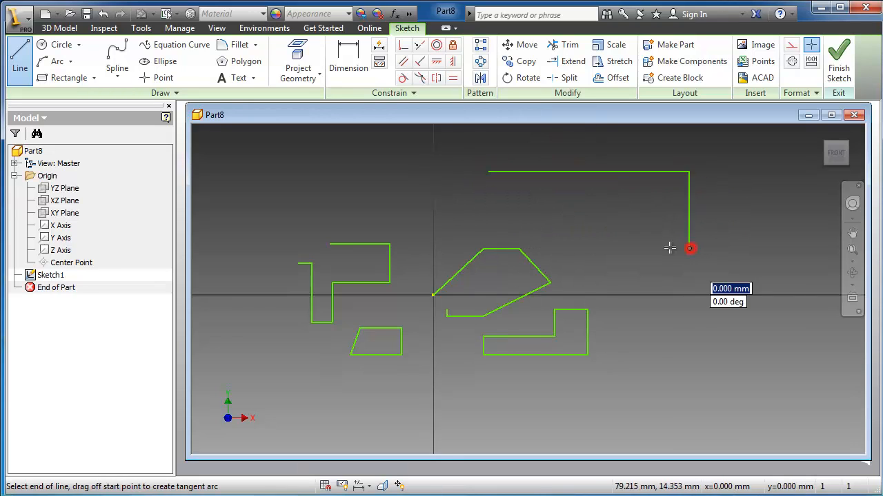
mouse_move(557, 201)
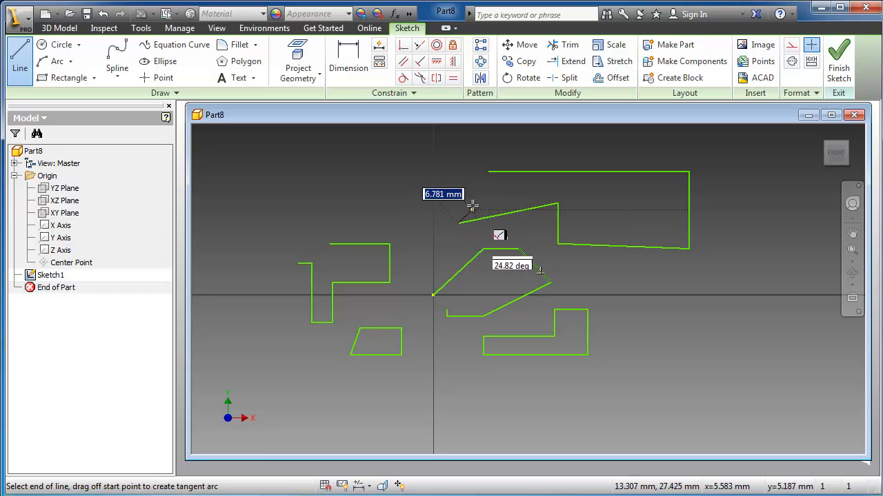
mouse_move(467, 180)
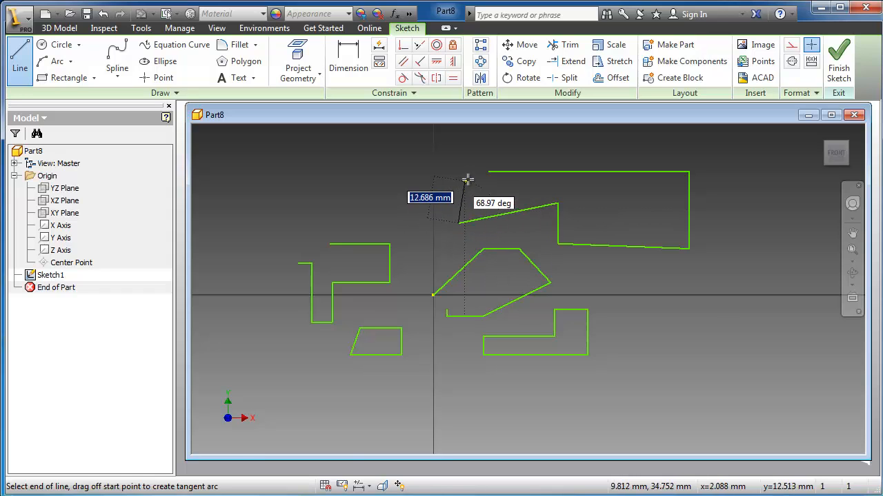
mouse_move(590, 171)
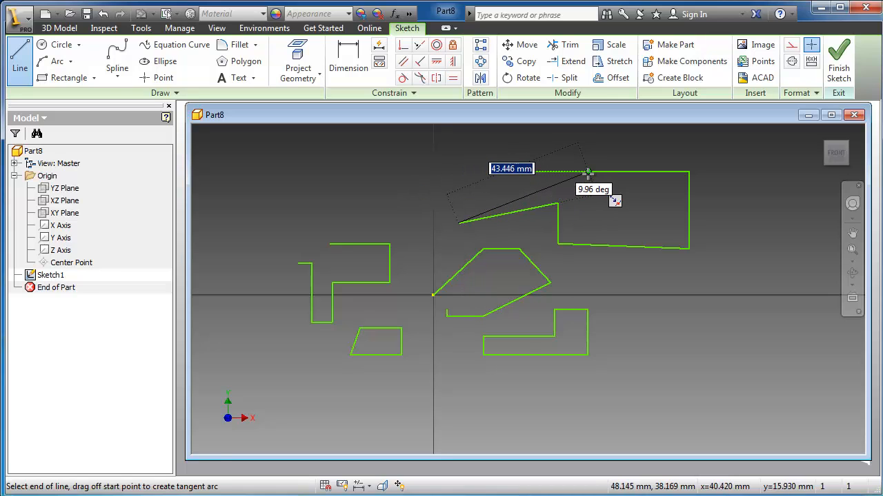
mouse_move(595, 171)
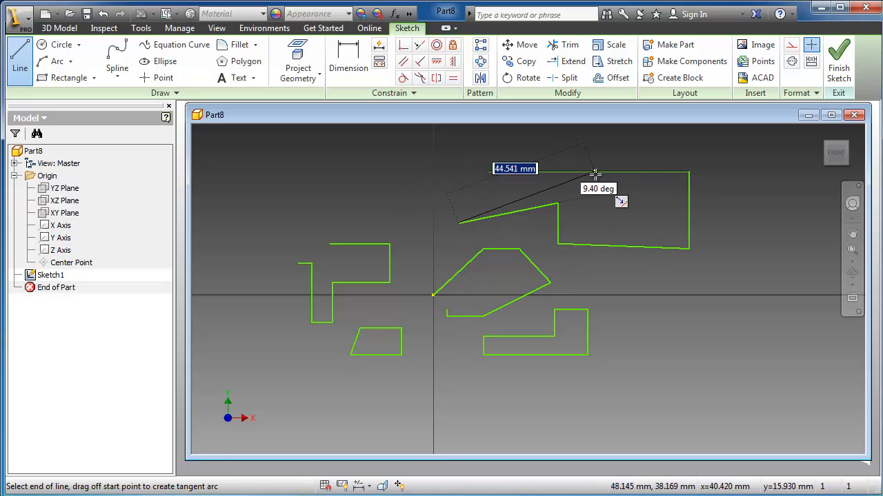
mouse_move(575, 171)
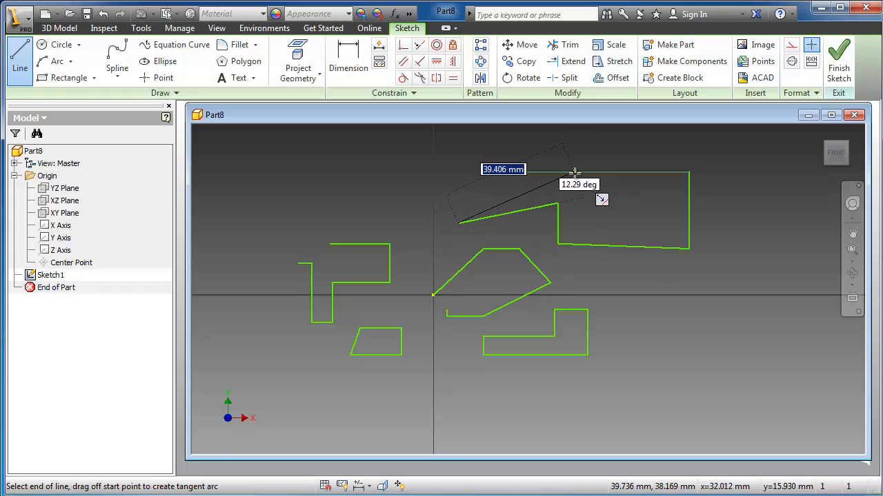
mouse_move(588, 172)
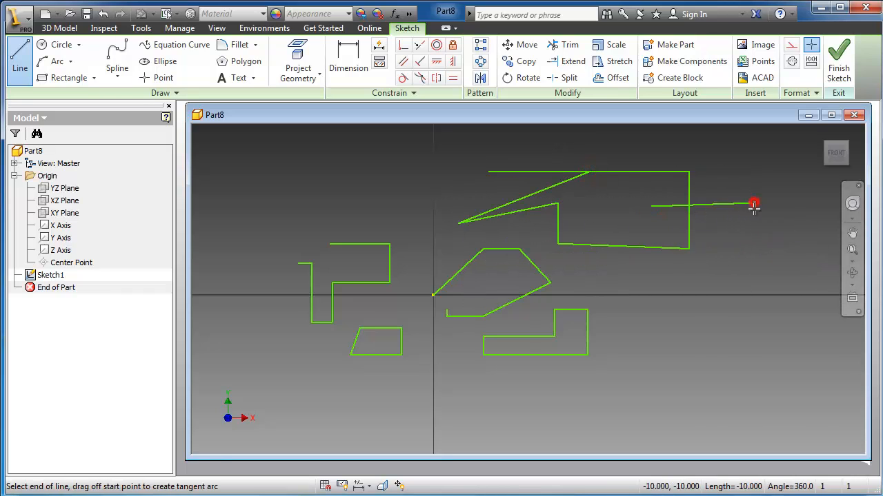
right_click(669, 314)
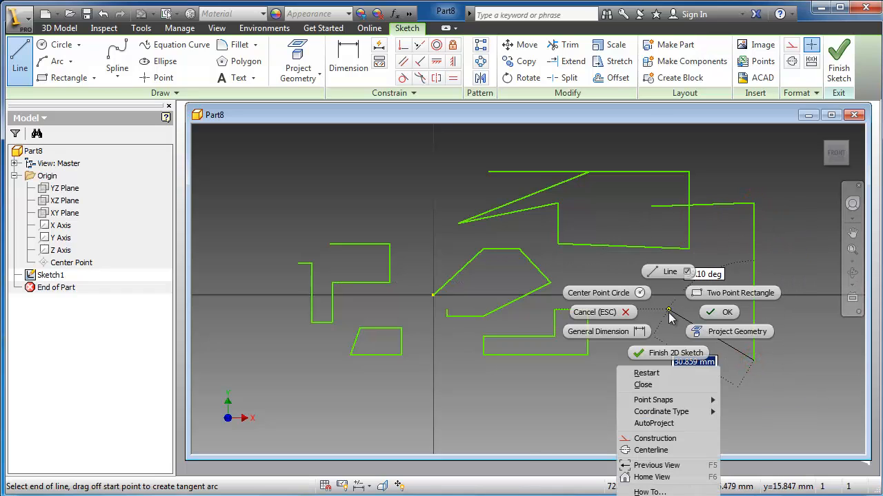
mouse_move(679, 310)
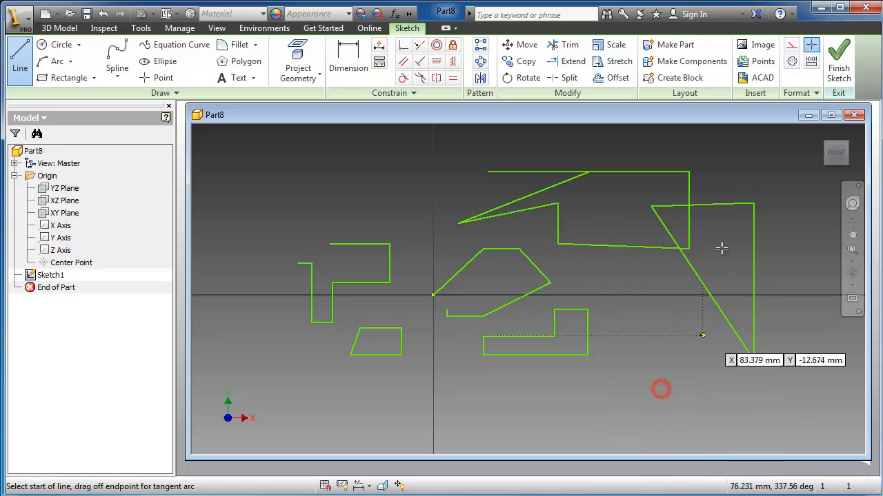
scroll(down, 3)
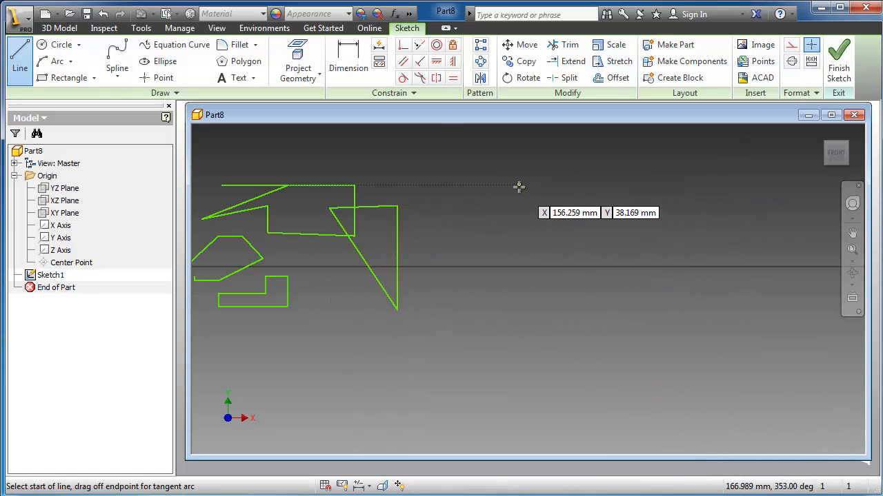
Add construction lines and a horizontal centerline across the lower L-shaped profile
right_click(518, 187)
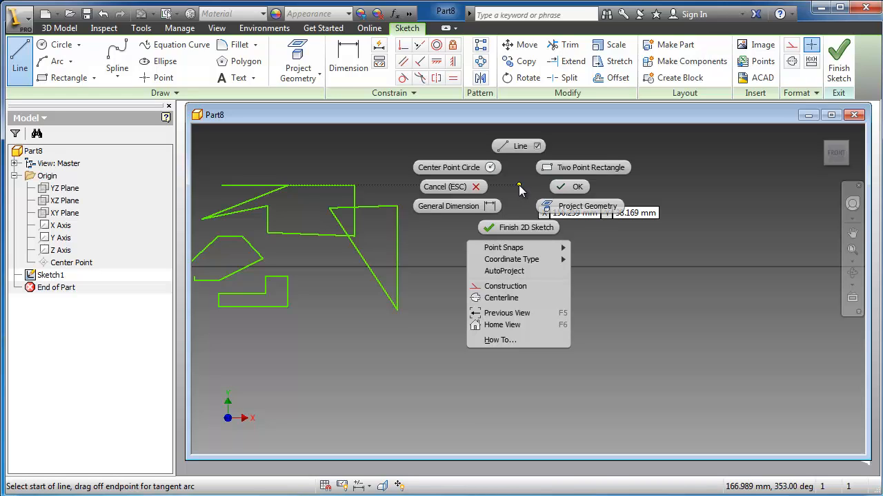
mouse_move(512, 195)
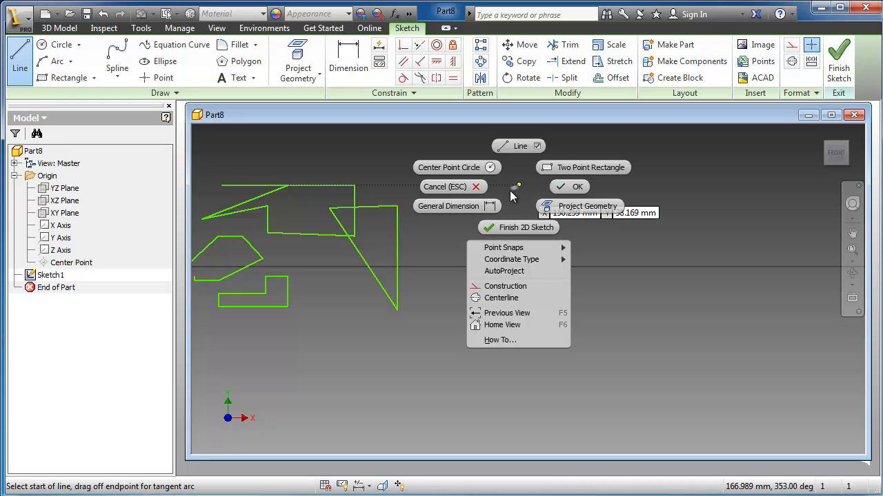
mouse_move(509, 286)
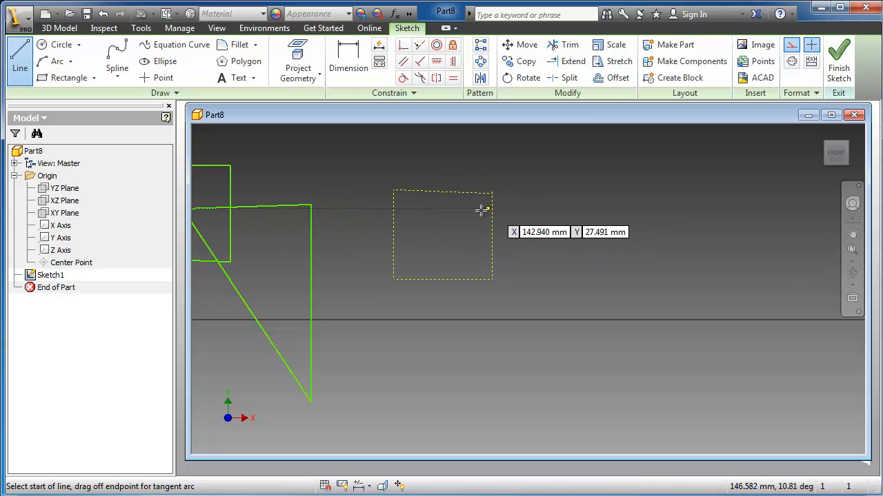
right_click(402, 372)
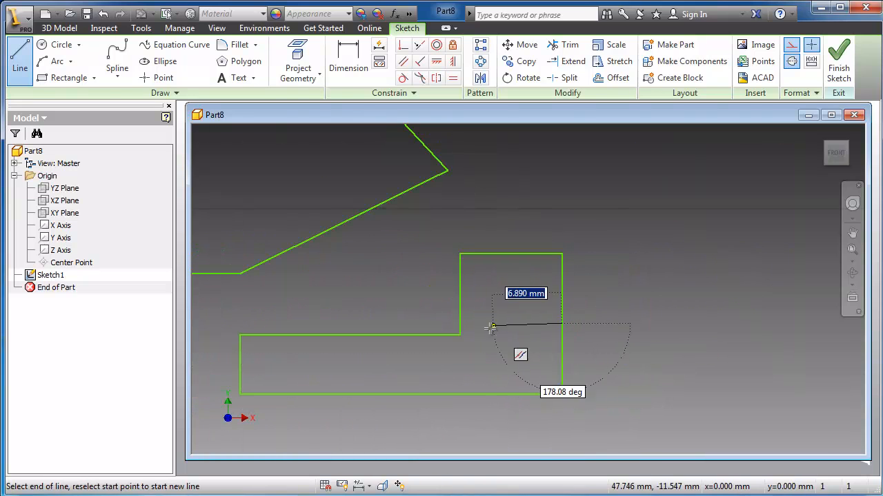
click(438, 324)
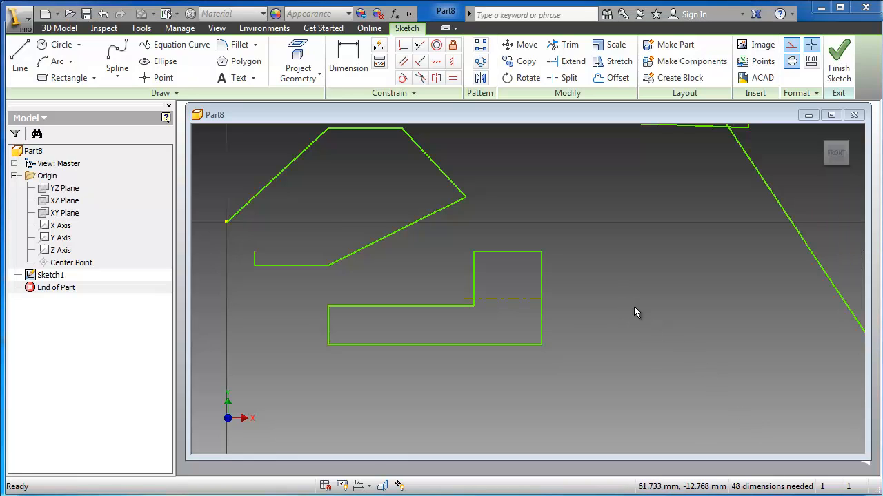
mouse_move(686, 213)
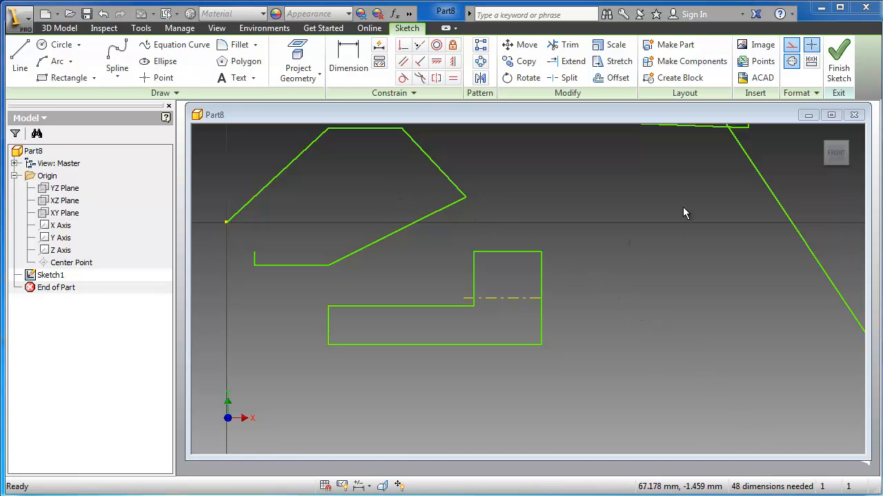
mouse_move(686, 214)
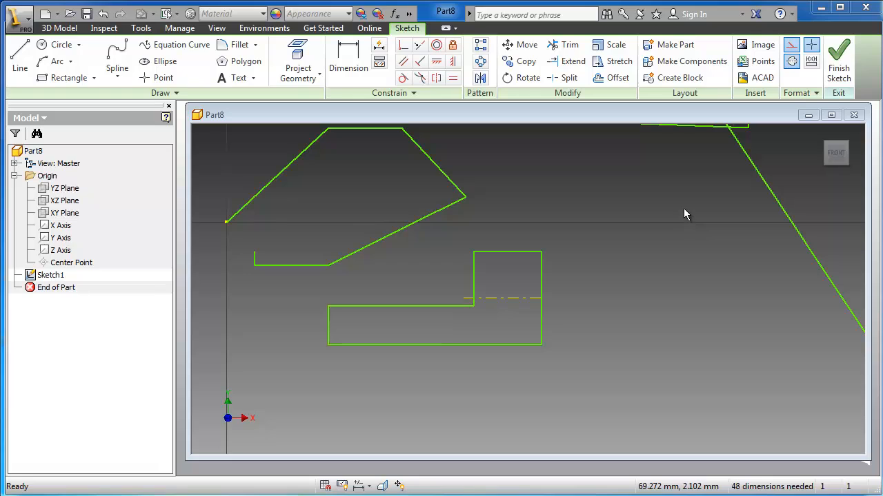
mouse_move(839, 62)
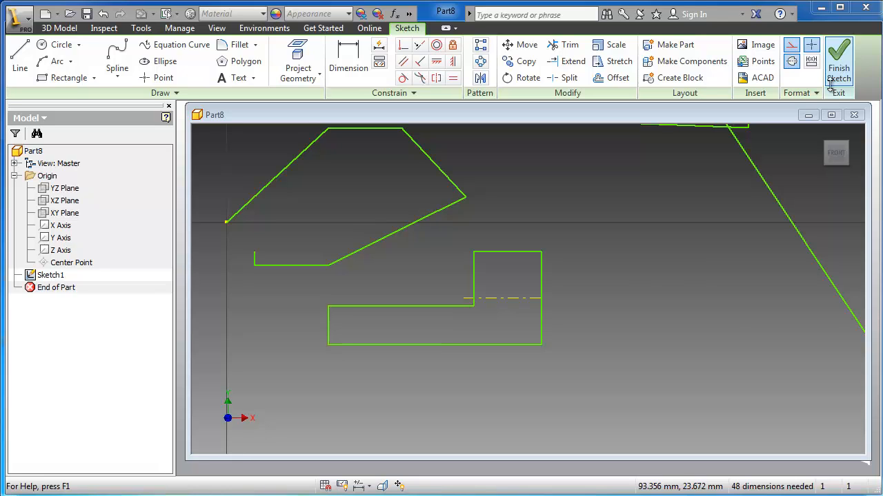
Finish Sketch1 from the marking menu, returning to part modelling with all profiles kept
right_click(679, 267)
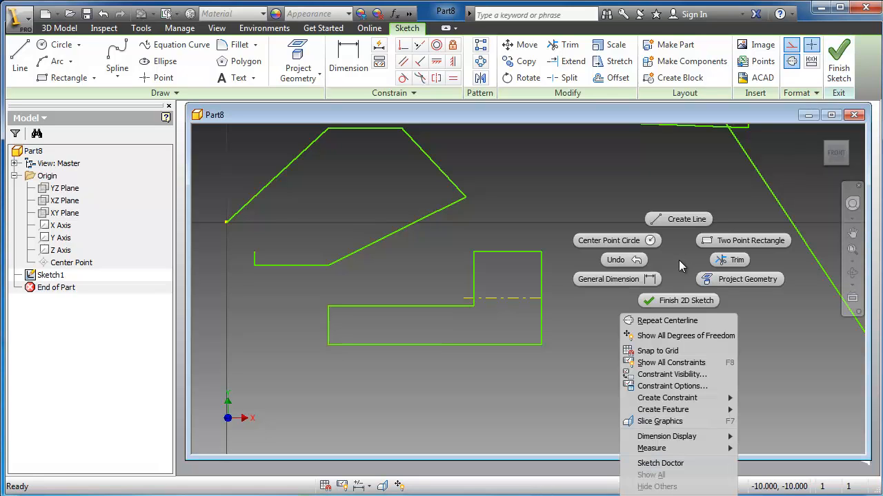
mouse_move(679, 300)
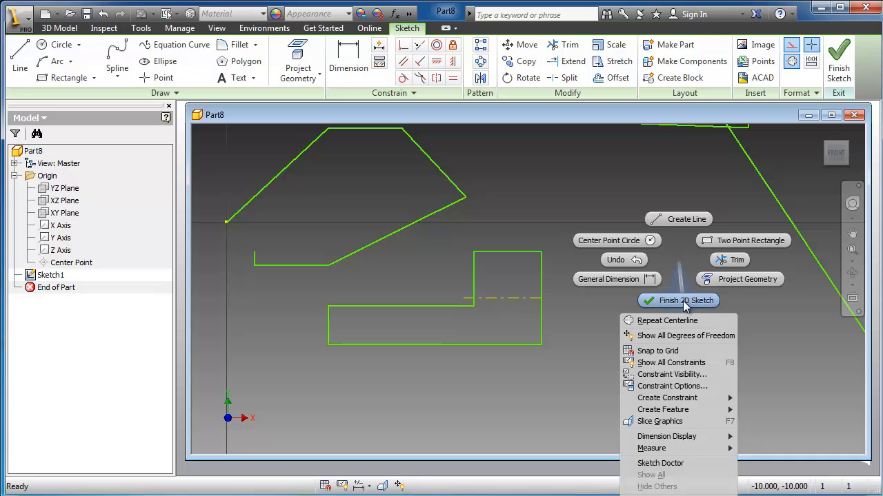
click(677, 300)
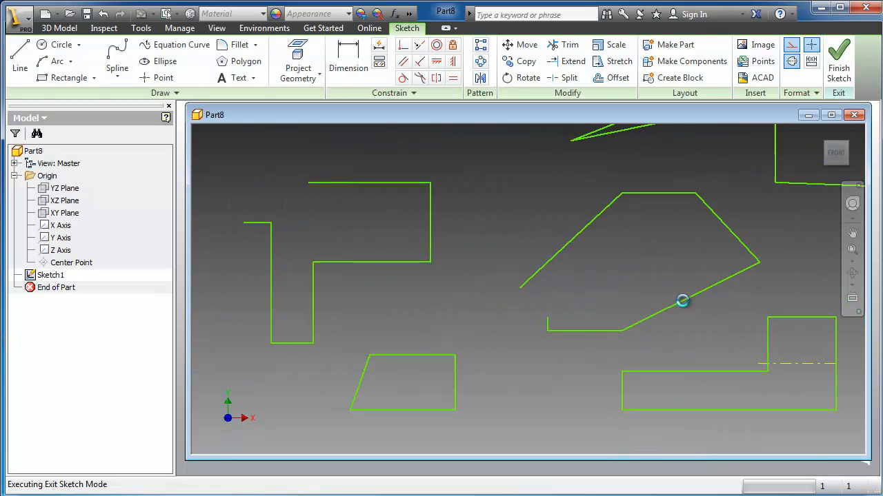
click(838, 55)
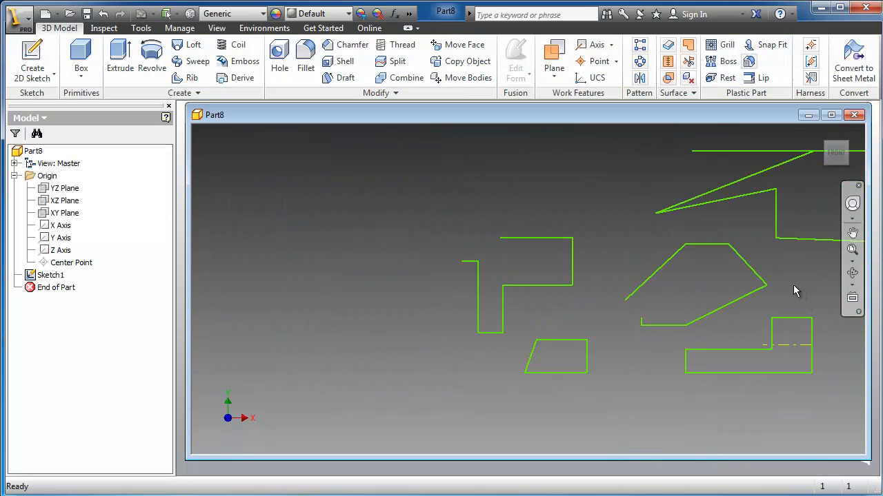